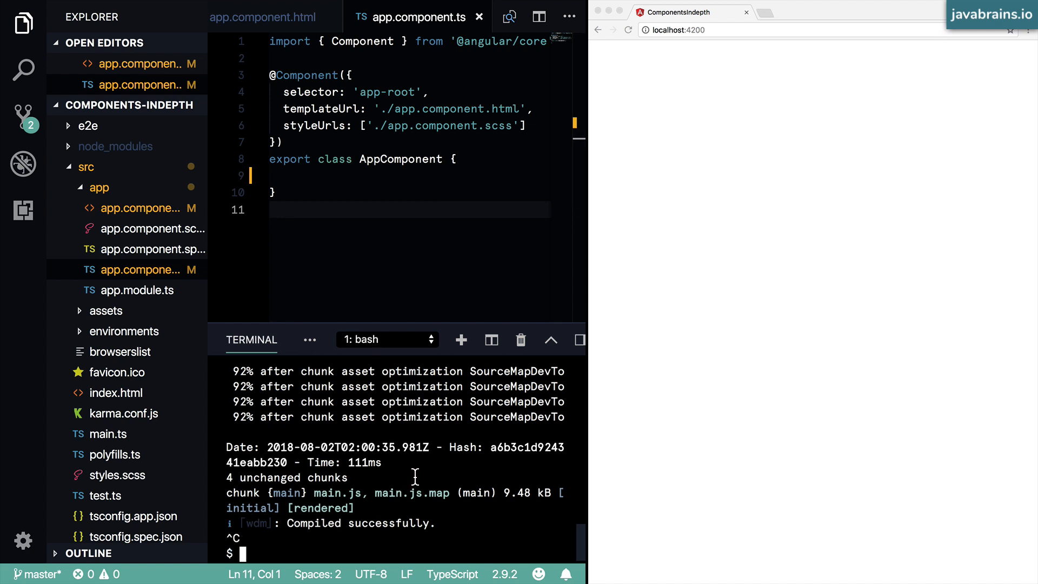
{"action": "mouse_move", "coordinate": [400, 471]}
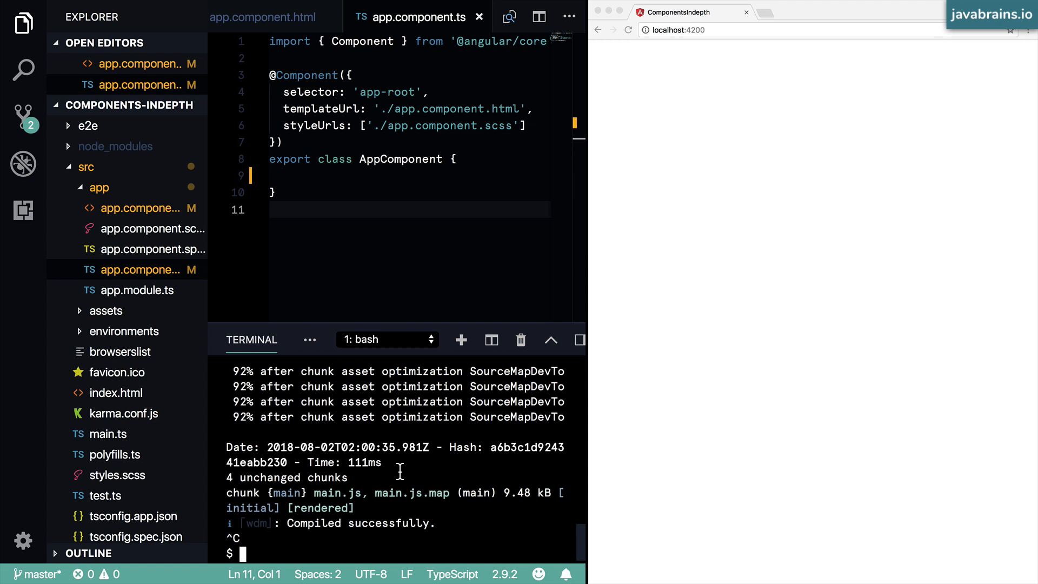
{"action": "mouse_move", "coordinate": [403, 471]}
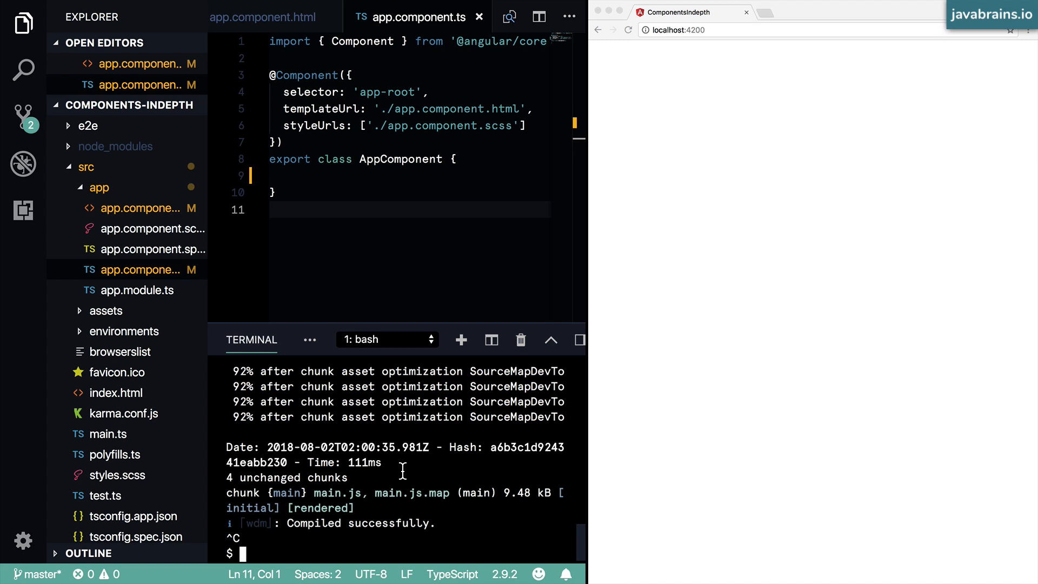
{"action": "mouse_move", "coordinate": [419, 472]}
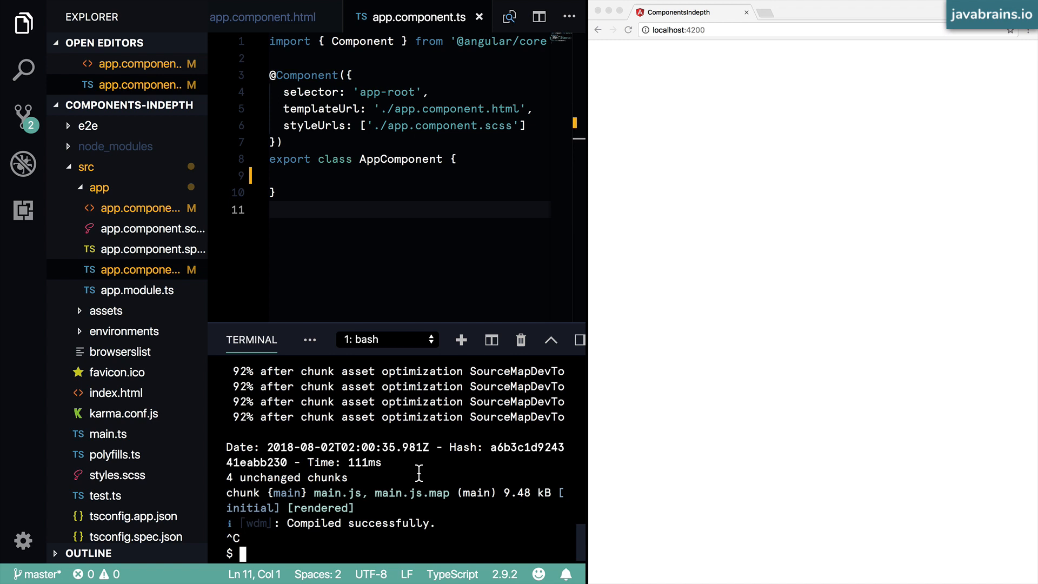
Step: Run 'ng generate component blog-post-tile' in the terminal
{"action": "type", "text": "ng generate component"}
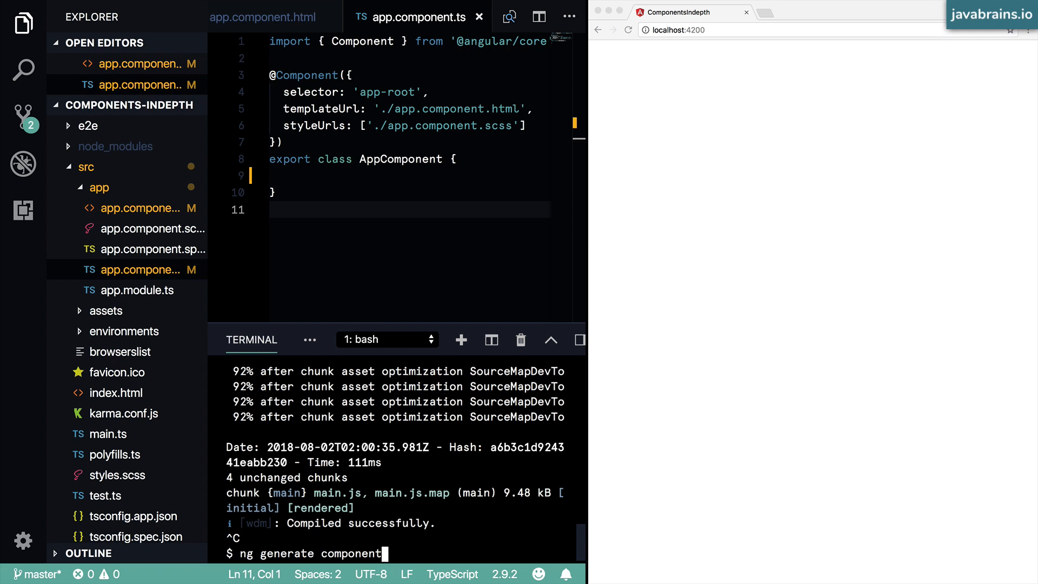
{"action": "type", "text": "blog"}
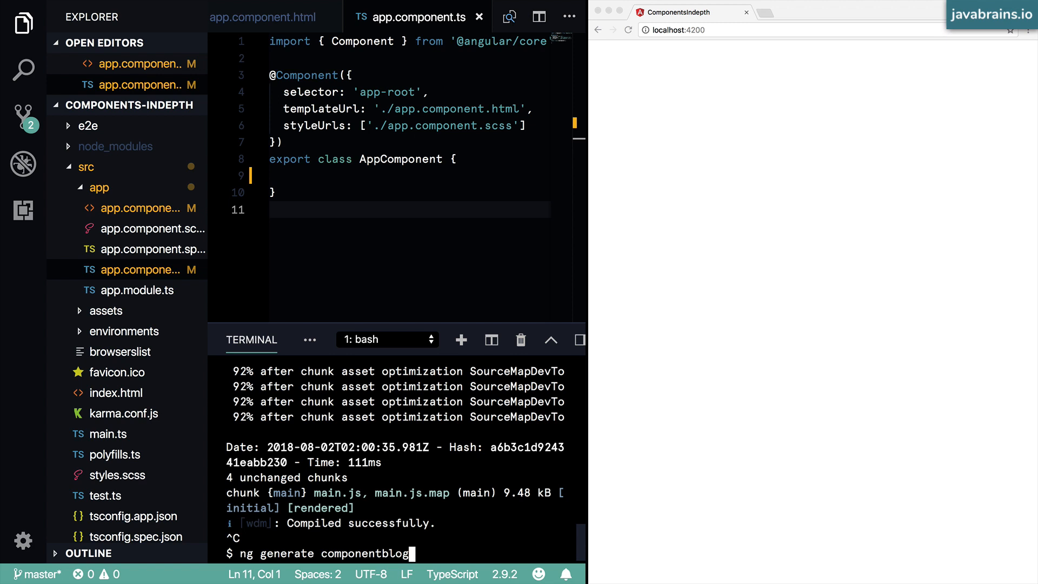
{"action": "type", "text": "-post-t"}
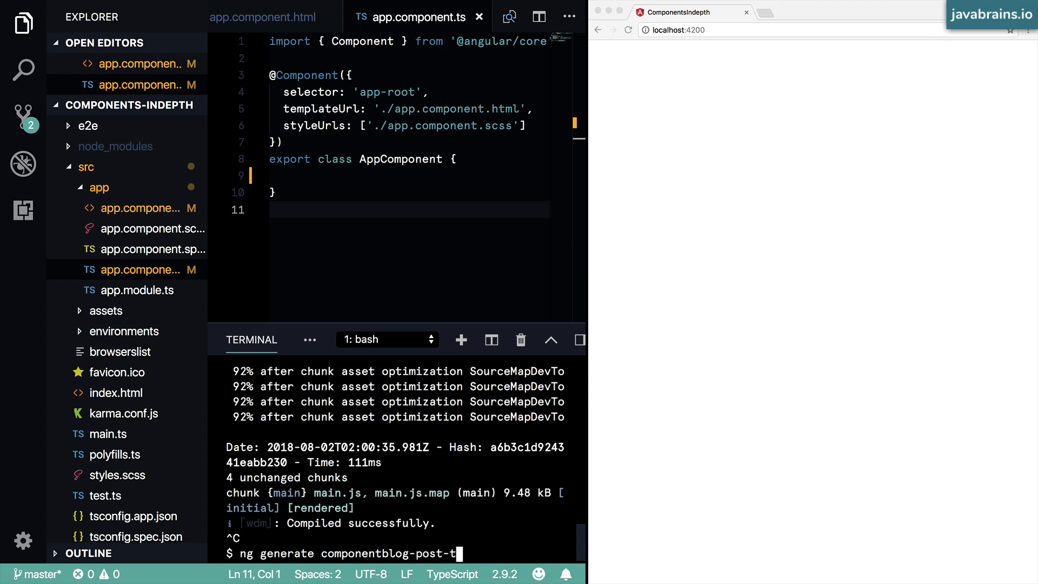
{"action": "type", "text": "ile"}
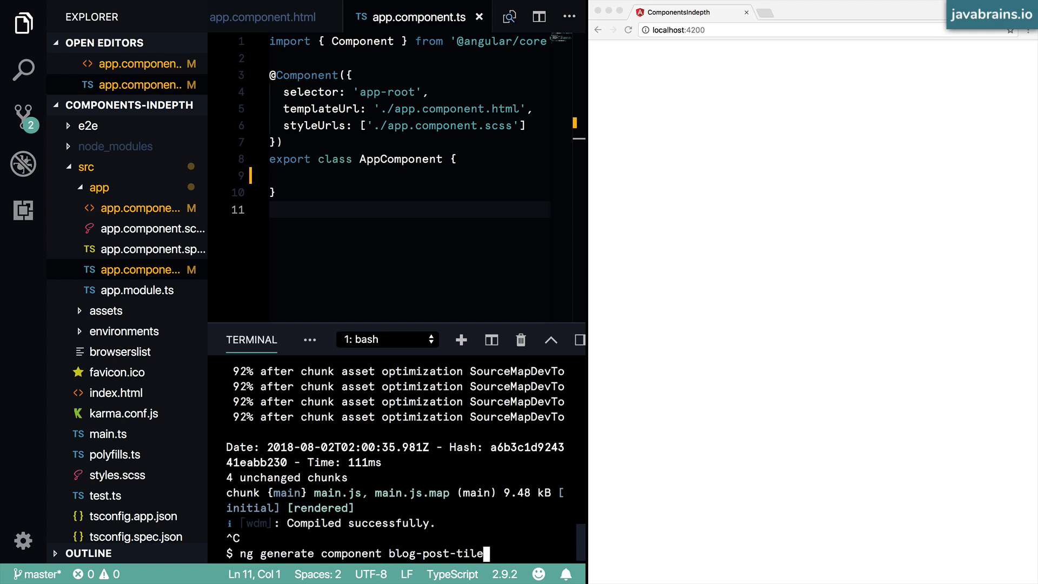
{"action": "key", "text": "Enter"}
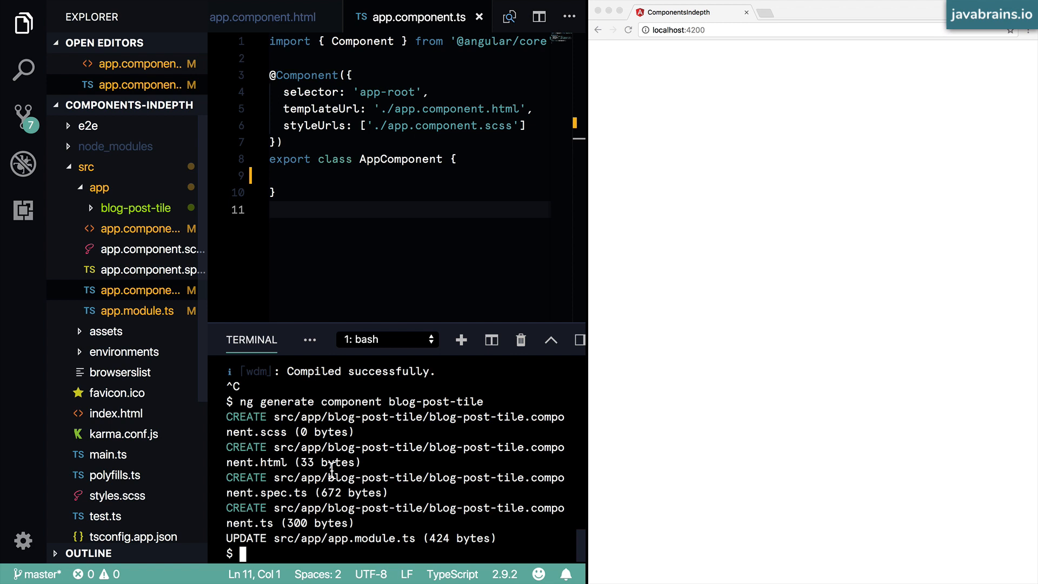
Step: Expand the blog-post-tile folder and open blog-post-tile.component.ts
{"action": "left_click", "coordinate": [135, 207]}
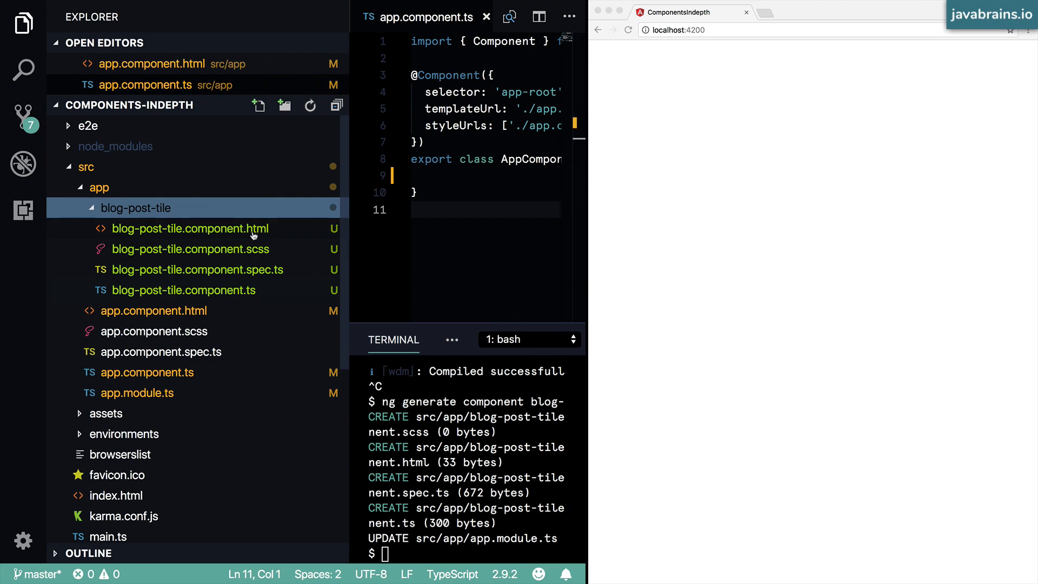
{"action": "mouse_move", "coordinate": [246, 290]}
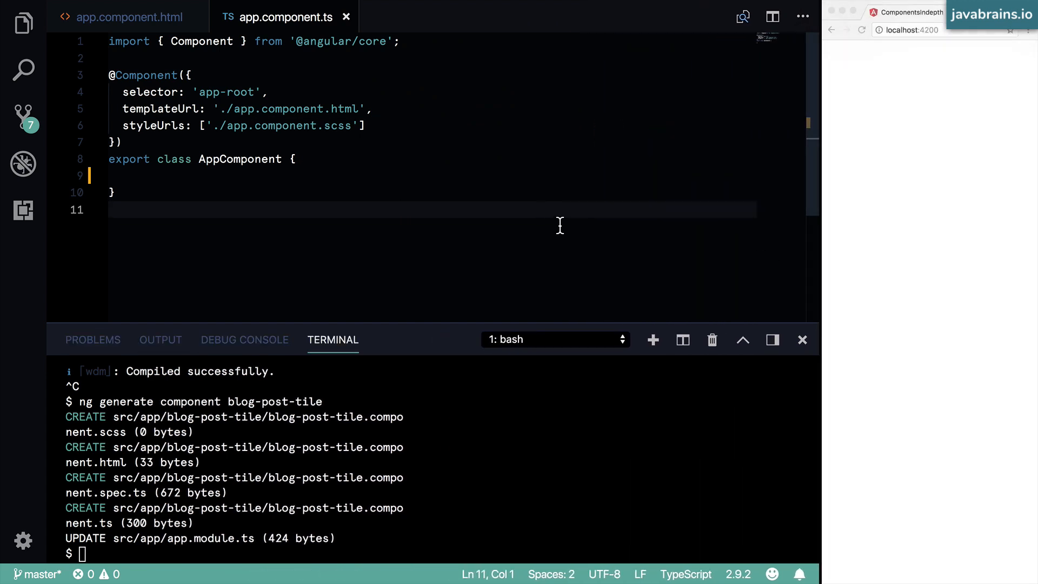
{"action": "left_click", "coordinate": [24, 21]}
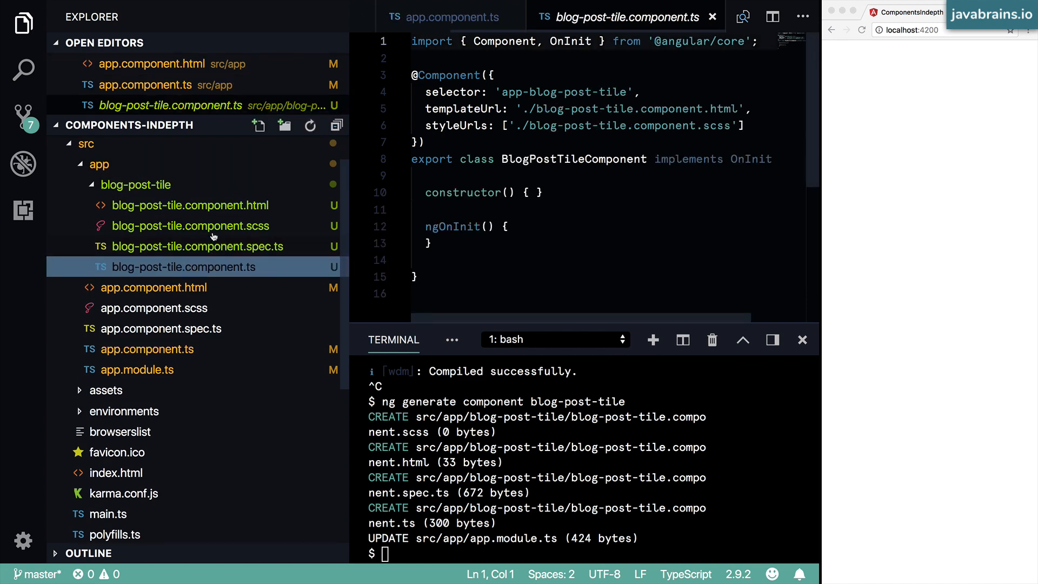
{"action": "left_click", "coordinate": [428, 243]}
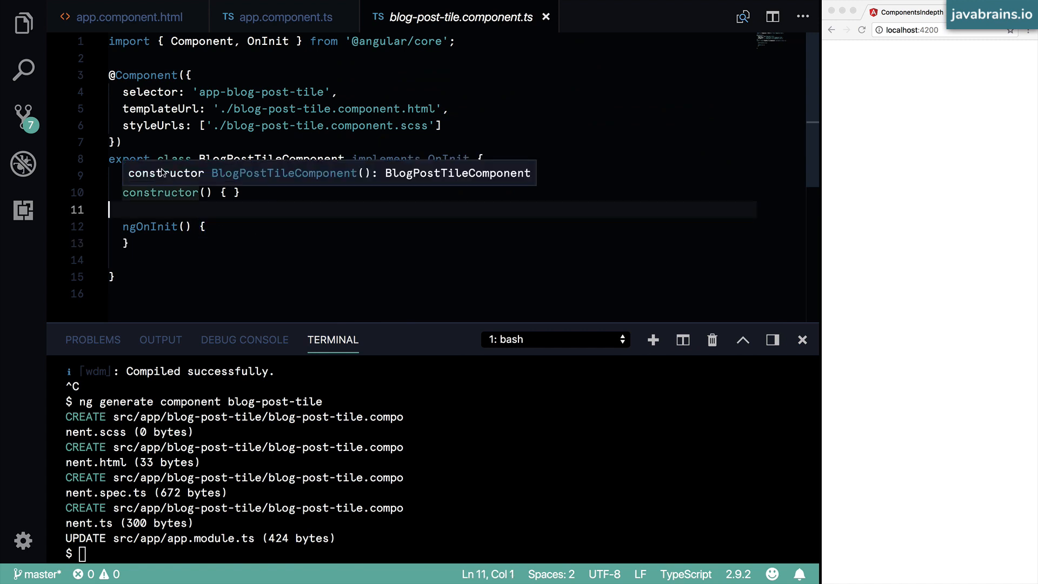
{"action": "mouse_move", "coordinate": [247, 210]}
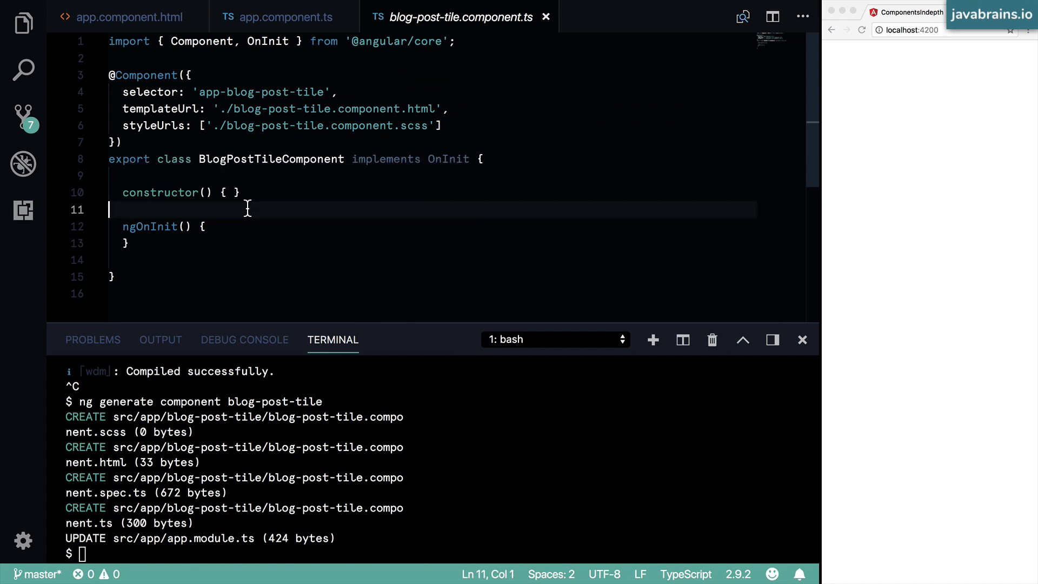
{"action": "double_click", "coordinate": [151, 75]}
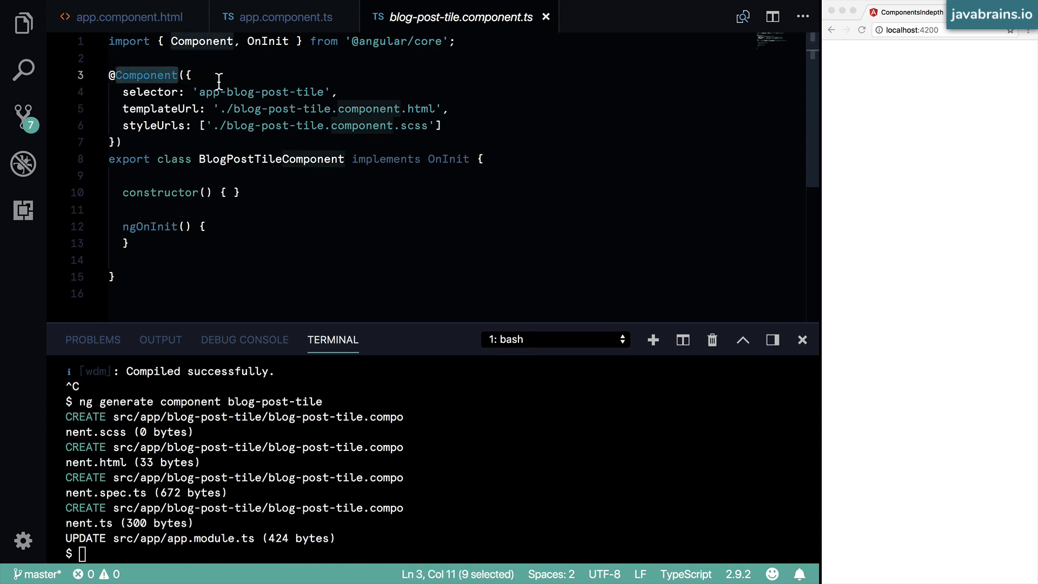
{"action": "left_click", "coordinate": [192, 75]}
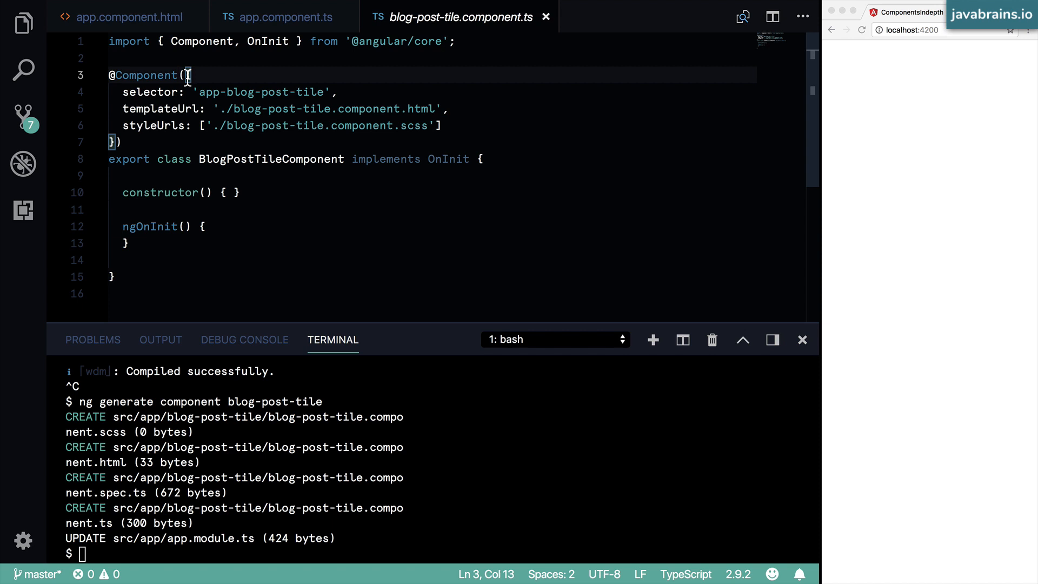
{"action": "left_click_drag", "start_coordinate": [187, 74], "coordinate": [117, 141]}
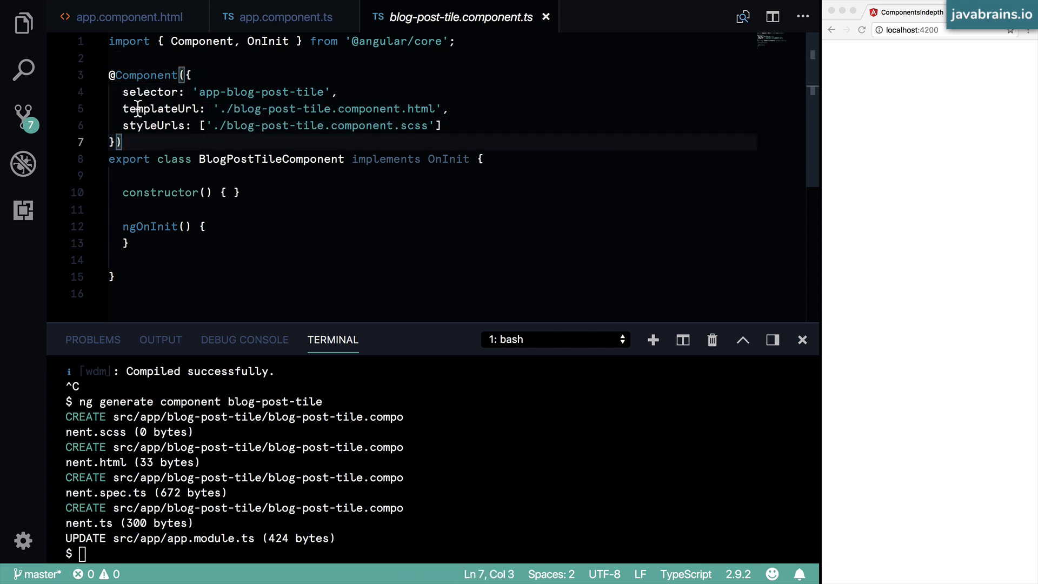
{"action": "left_click_drag", "start_coordinate": [122, 91], "coordinate": [394, 125]}
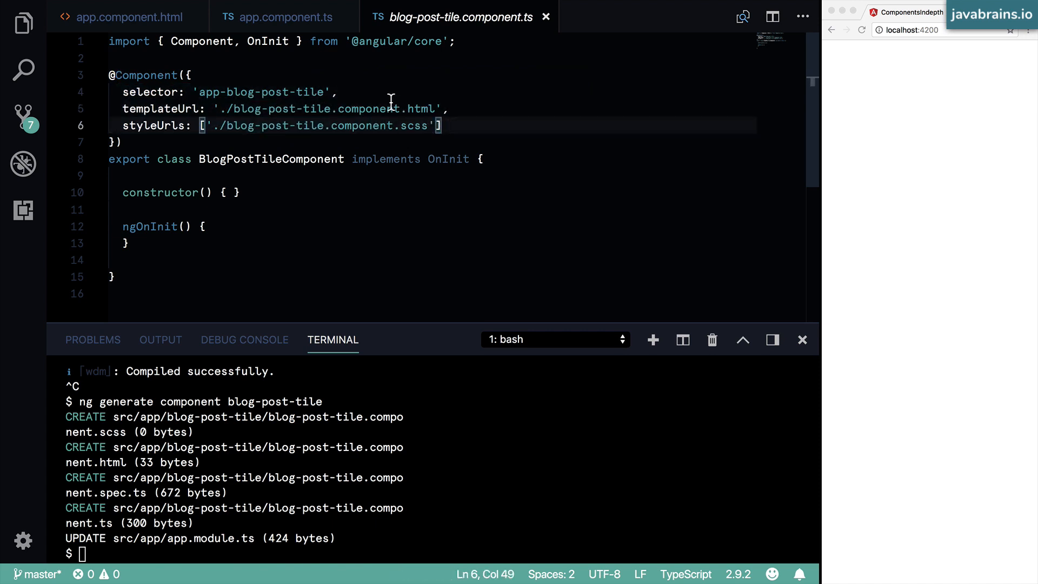
{"action": "mouse_move", "coordinate": [385, 102]}
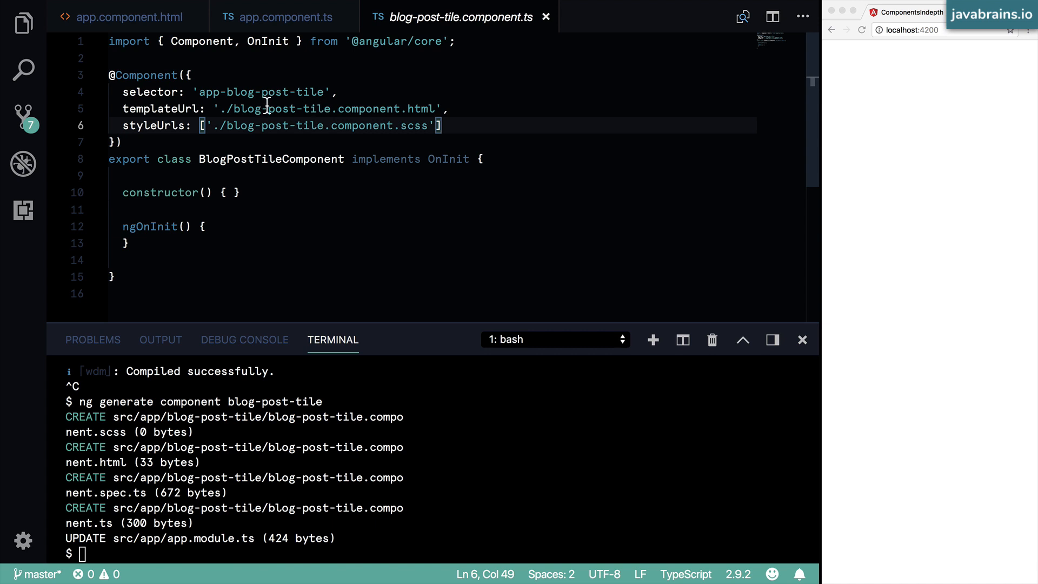
{"action": "mouse_move", "coordinate": [257, 109]}
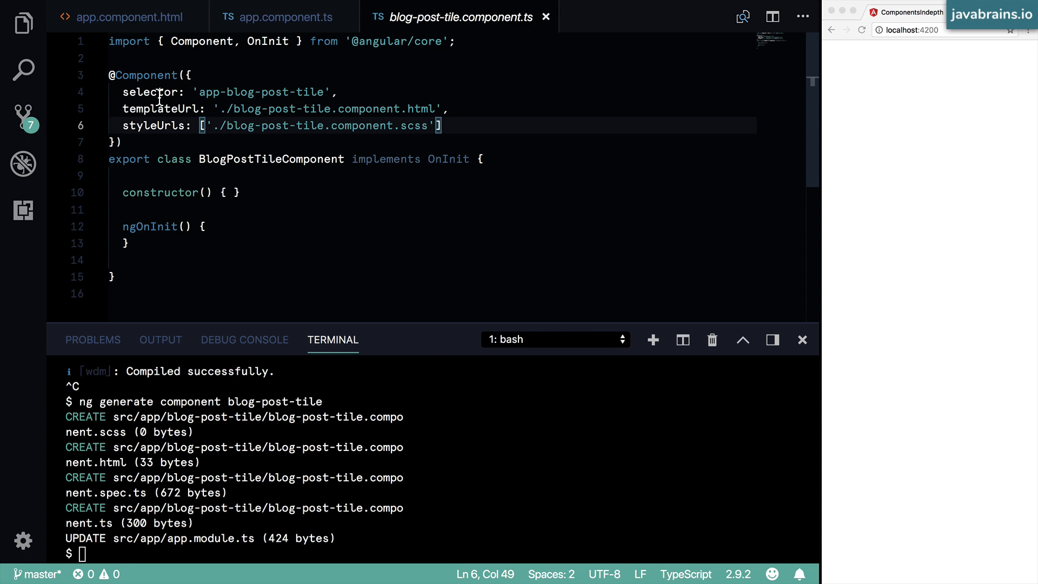
{"action": "double_click", "coordinate": [151, 92]}
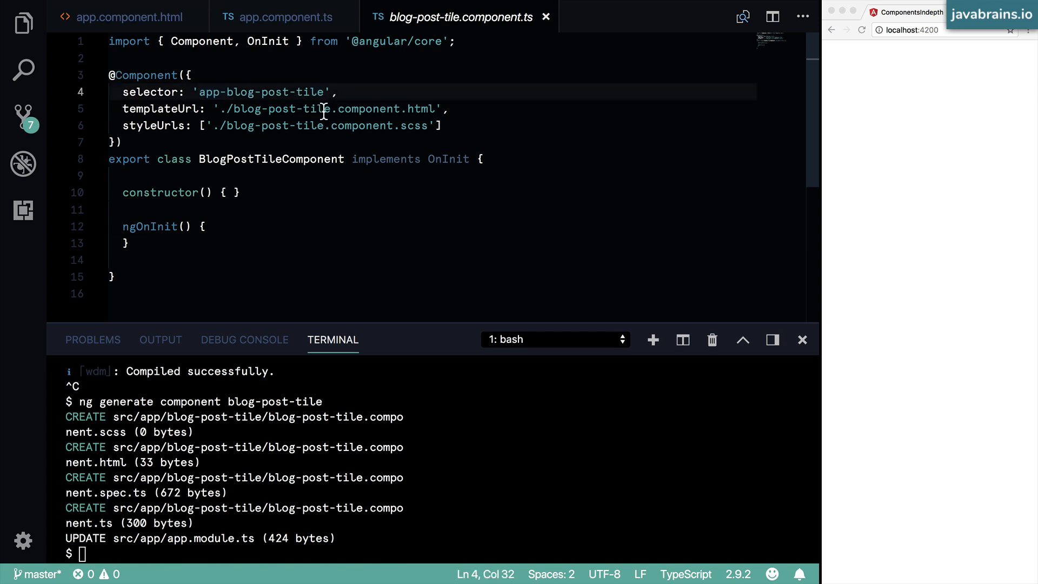
{"action": "mouse_move", "coordinate": [204, 91]}
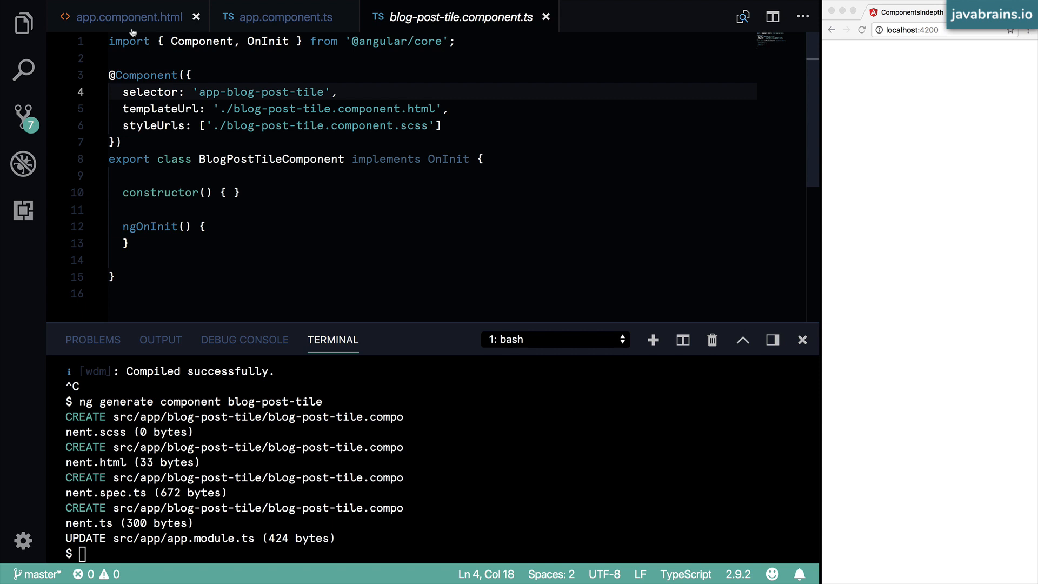
Step: Put <app-blog-post-tile> in app.component.html and restart ng serve
{"action": "left_click", "coordinate": [129, 17]}
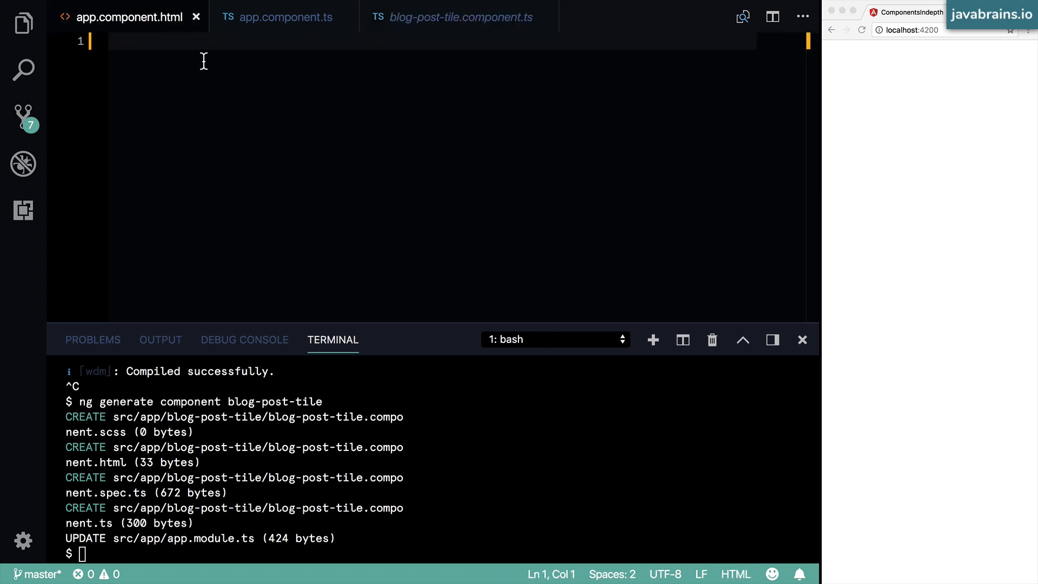
{"action": "type", "text": "<app-blog-post-tile></app-blog-post-tile>"}
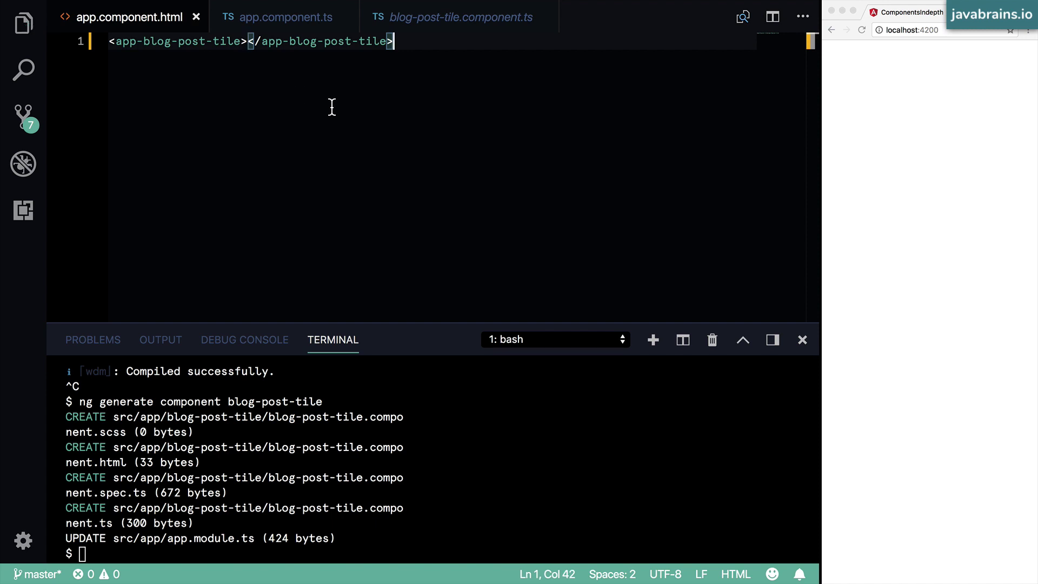
{"action": "mouse_move", "coordinate": [452, 490]}
{"action": "type", "text": "ng ser"}
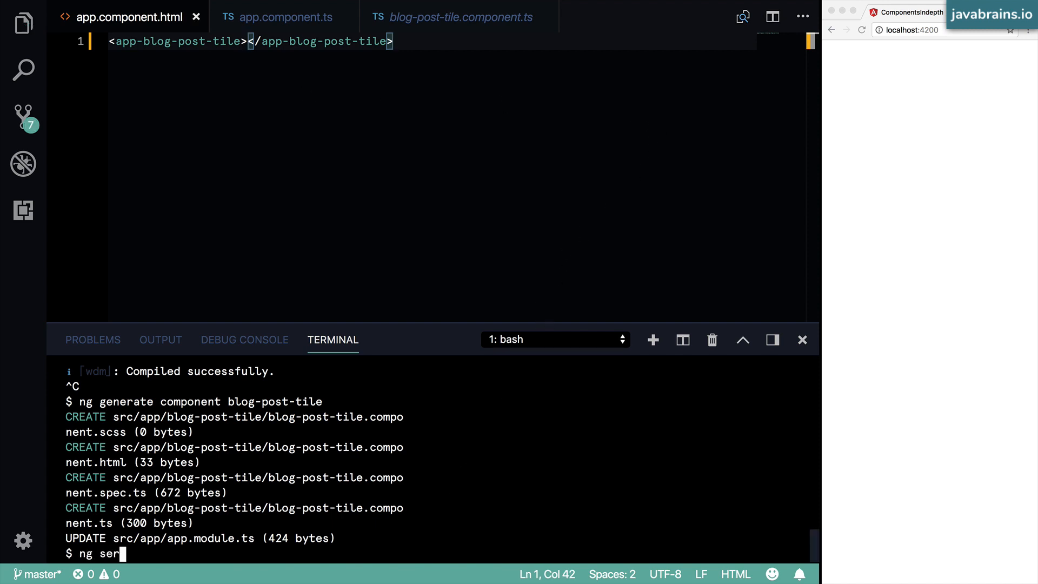
{"action": "key", "text": "Enter"}
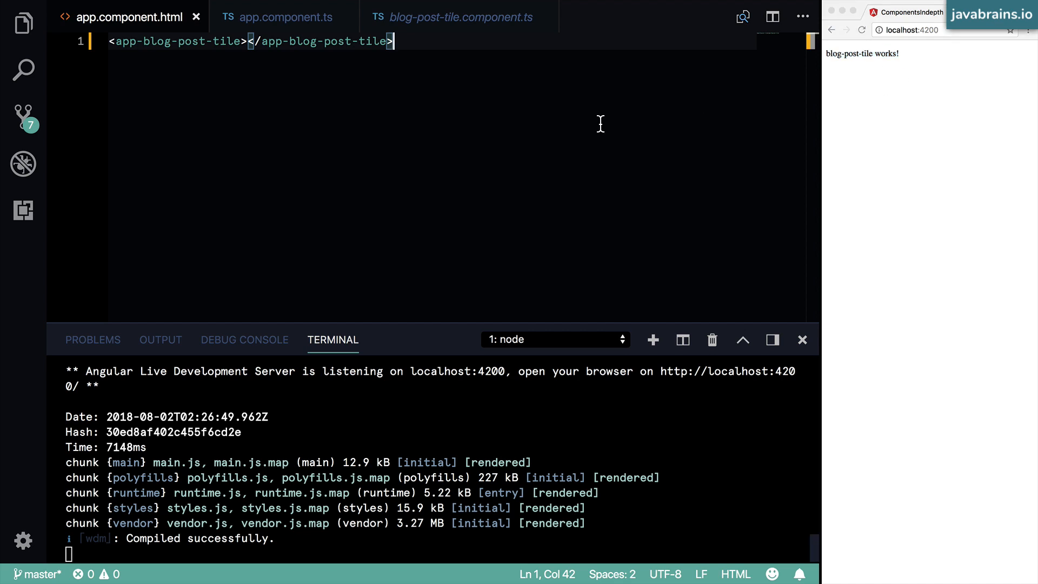
{"action": "mouse_move", "coordinate": [362, 55]}
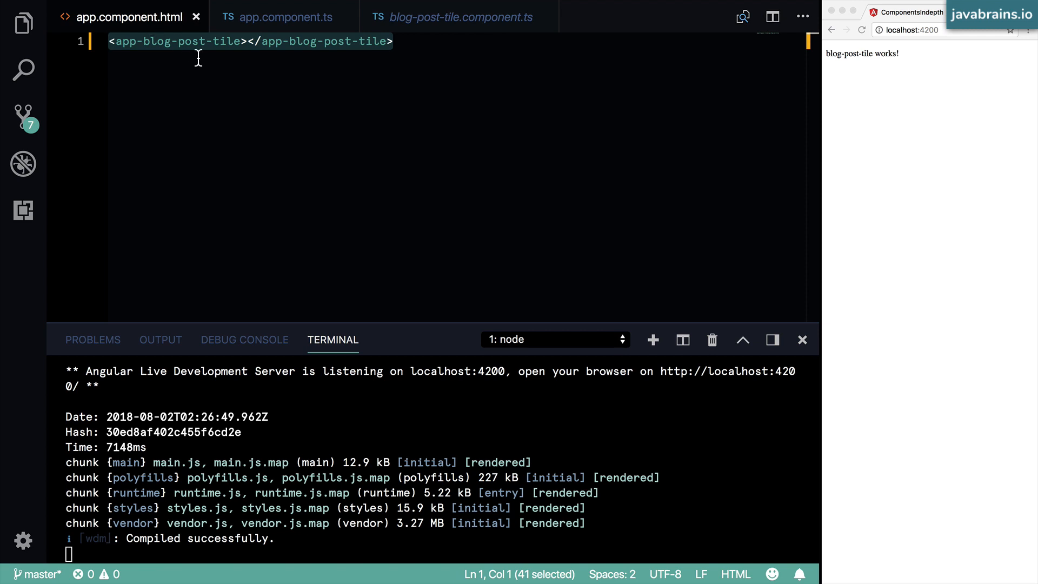
Step: Return to the blog-post-tile.component.ts editor tab
{"action": "left_click", "coordinate": [460, 17]}
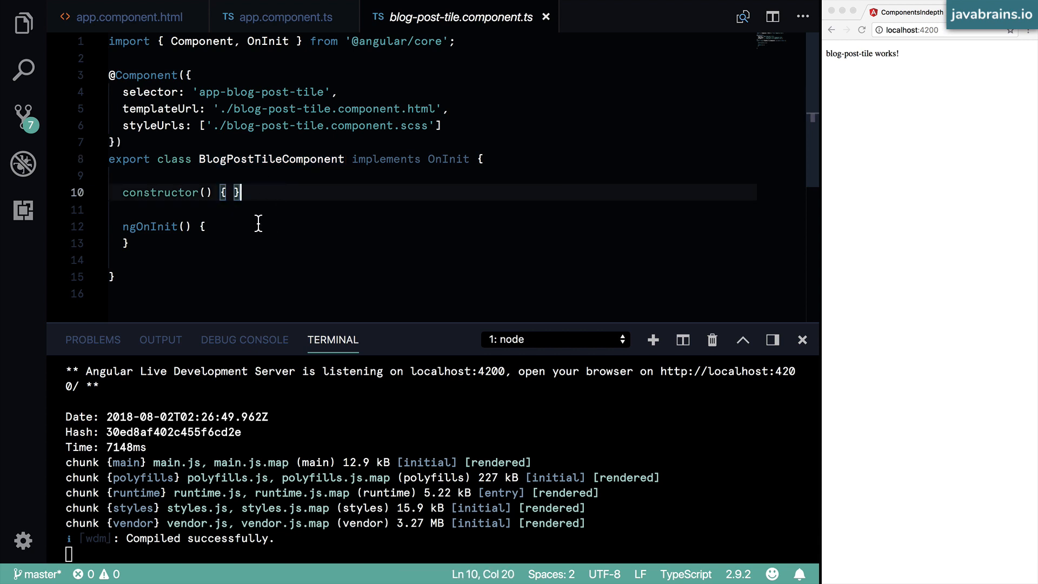
{"action": "mouse_move", "coordinate": [263, 219]}
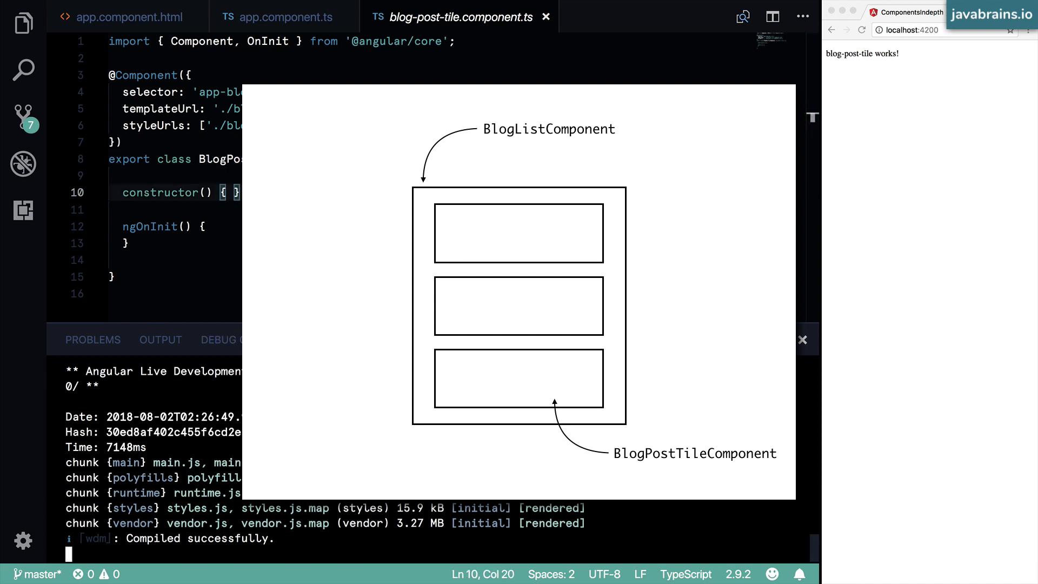
Step: Focus the integrated terminal to stop the ng serve process
{"action": "left_click", "coordinate": [802, 340]}
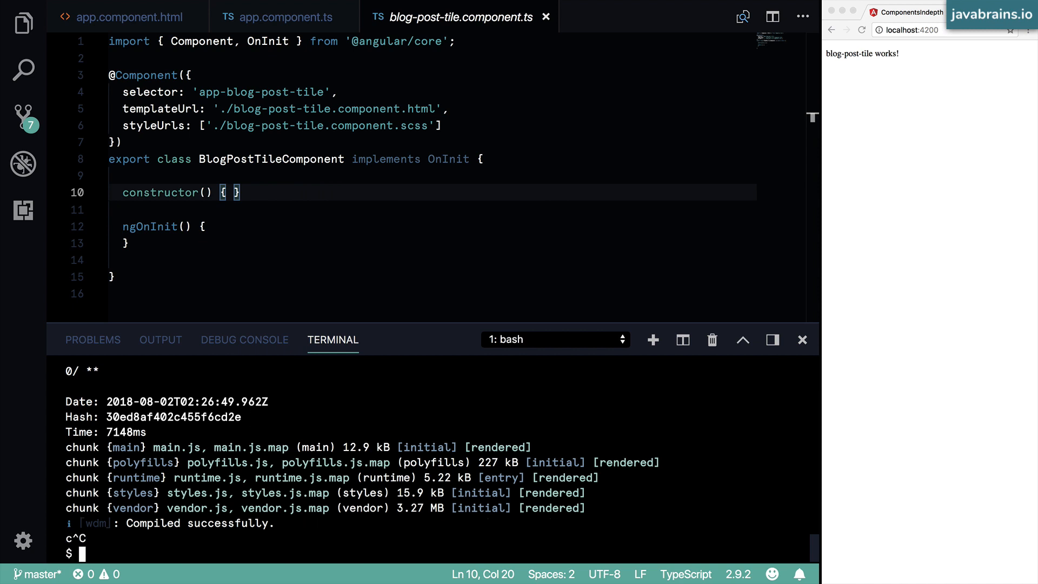
{"action": "mouse_move", "coordinate": [244, 500]}
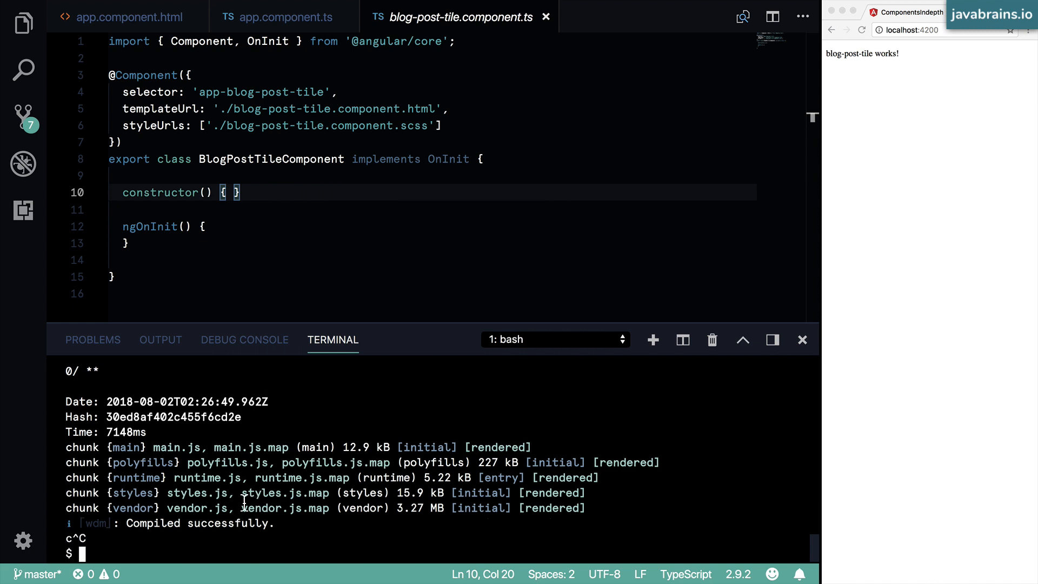
Step: Run 'ng g c blog-list', then open app.component.html from the Explorer
{"action": "type", "text": "ng"}
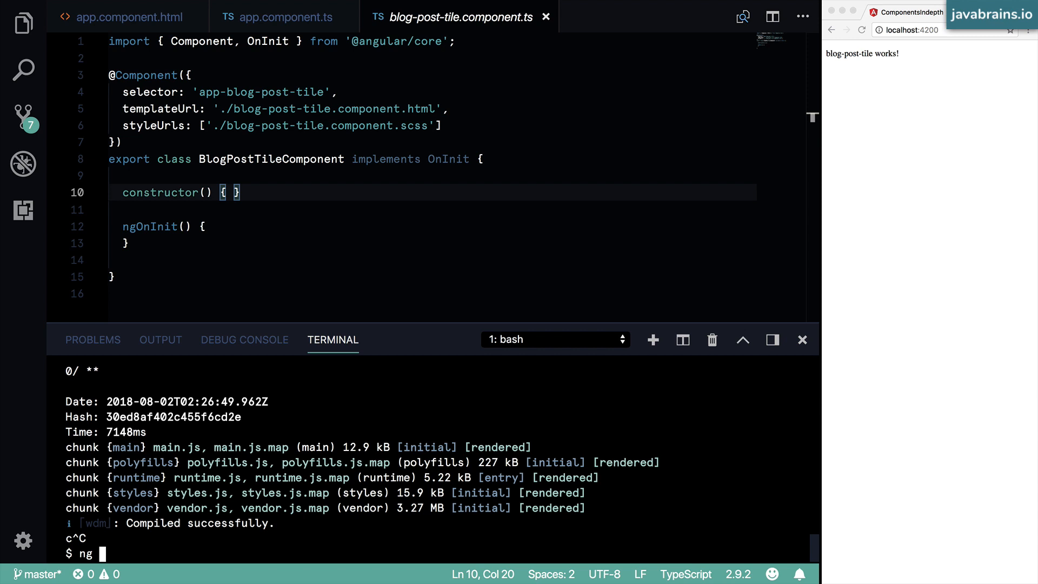
{"action": "type", "text": "g"}
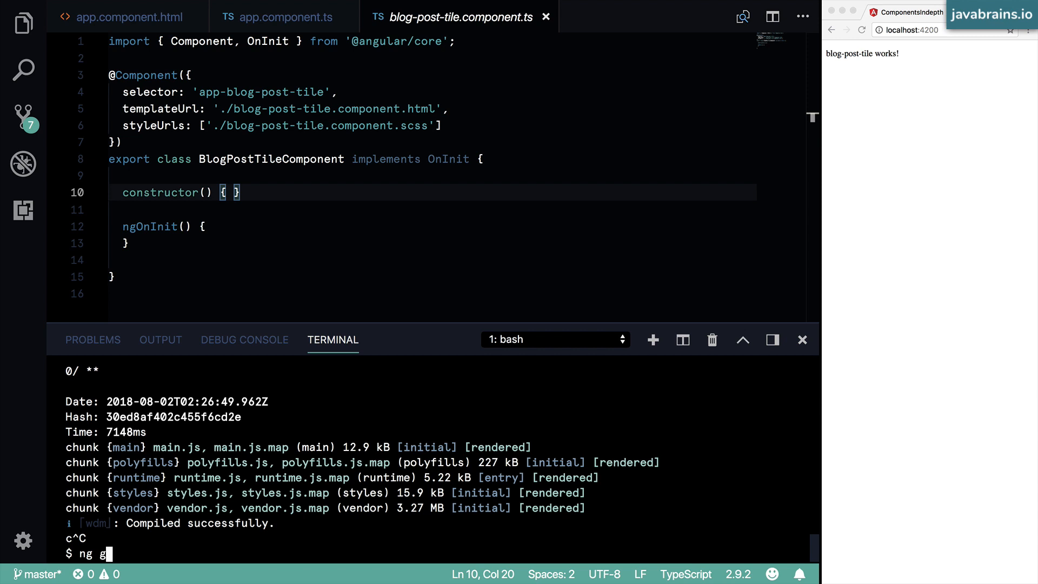
{"action": "type", "text": "c b"}
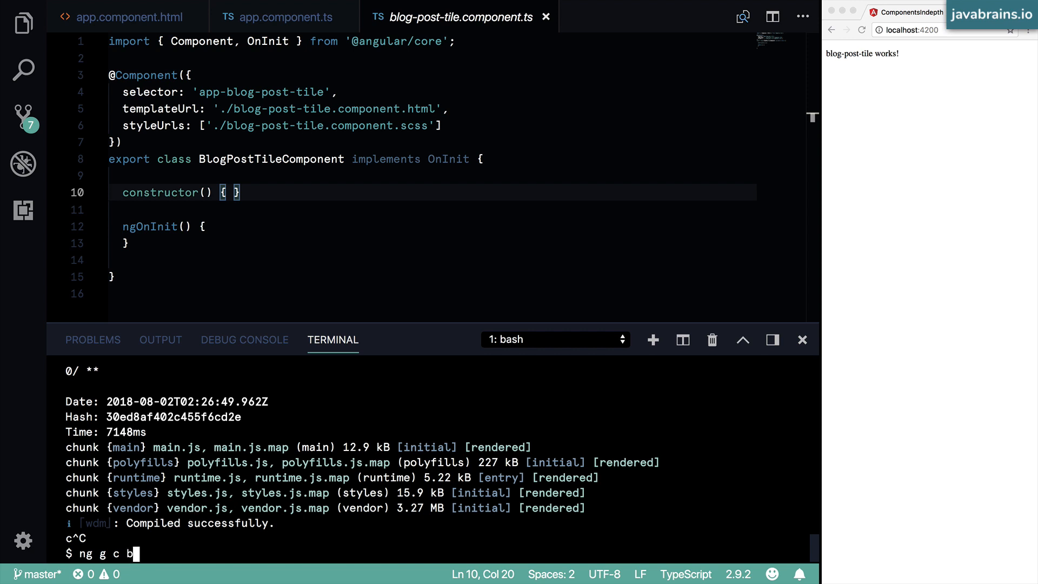
{"action": "type", "text": "log-list"}
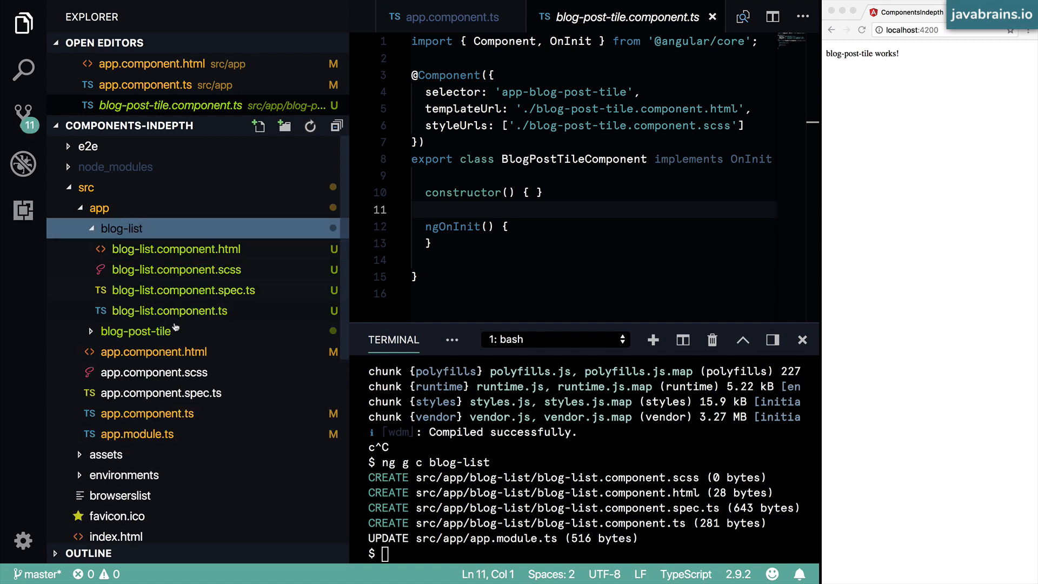
{"action": "left_click", "coordinate": [132, 331]}
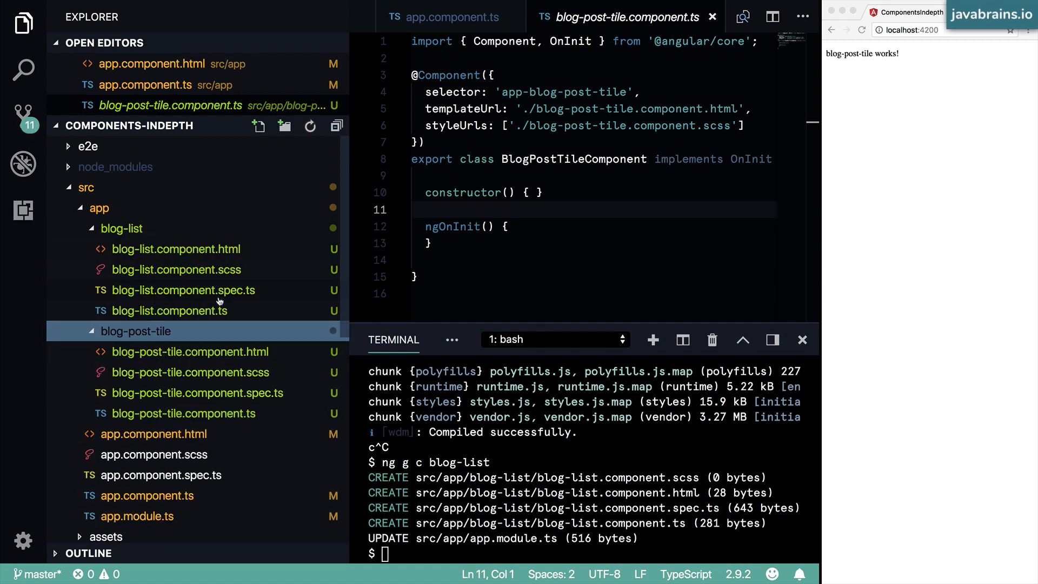
{"action": "left_click", "coordinate": [169, 311]}
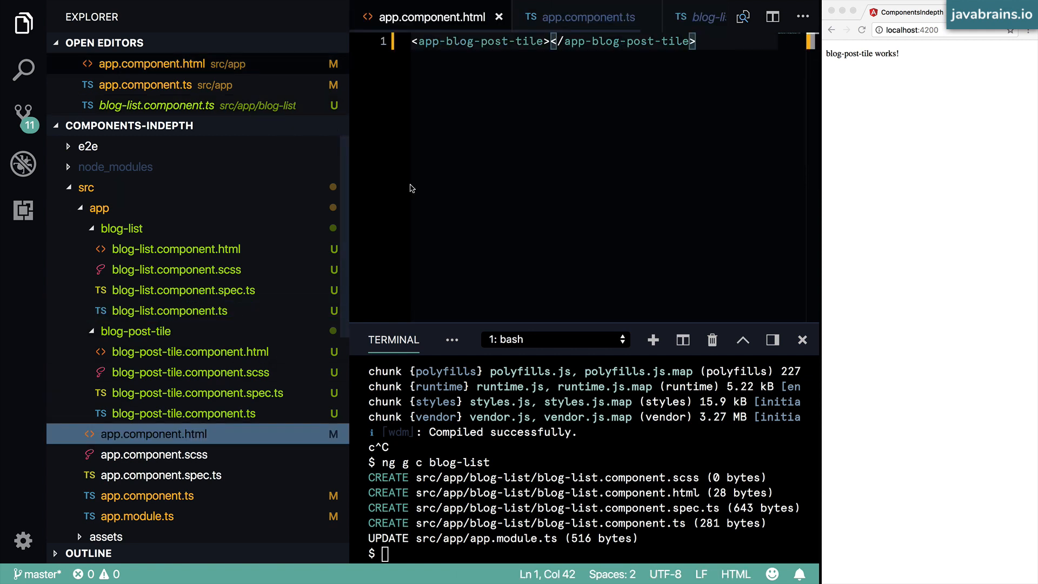
Step: Select the app-blog-post-tile tag name in app.component.html to replace with app-blog-list
{"action": "left_click_drag", "start_coordinate": [413, 41], "coordinate": [542, 40]}
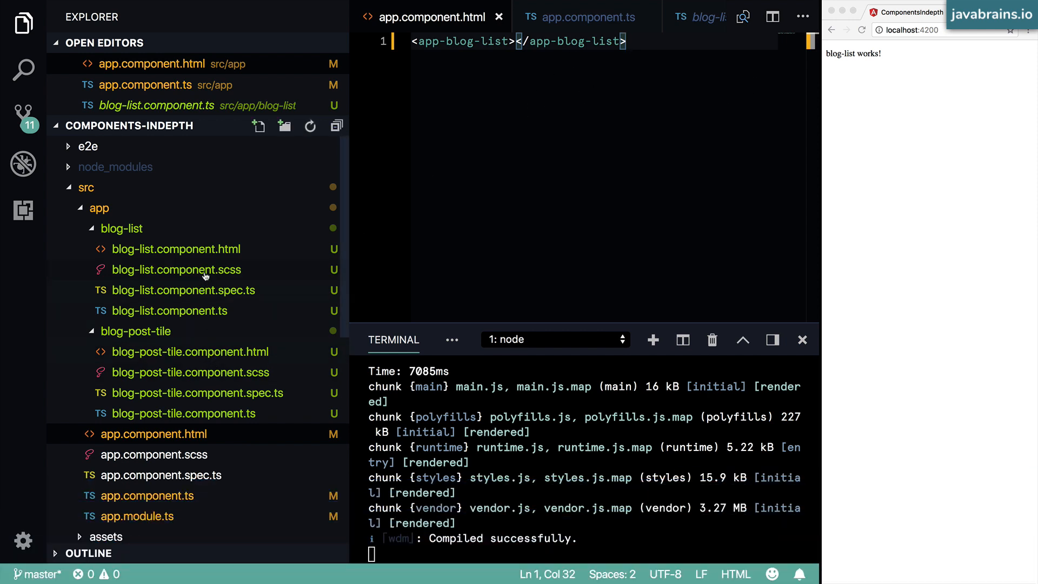
{"action": "mouse_move", "coordinate": [214, 355]}
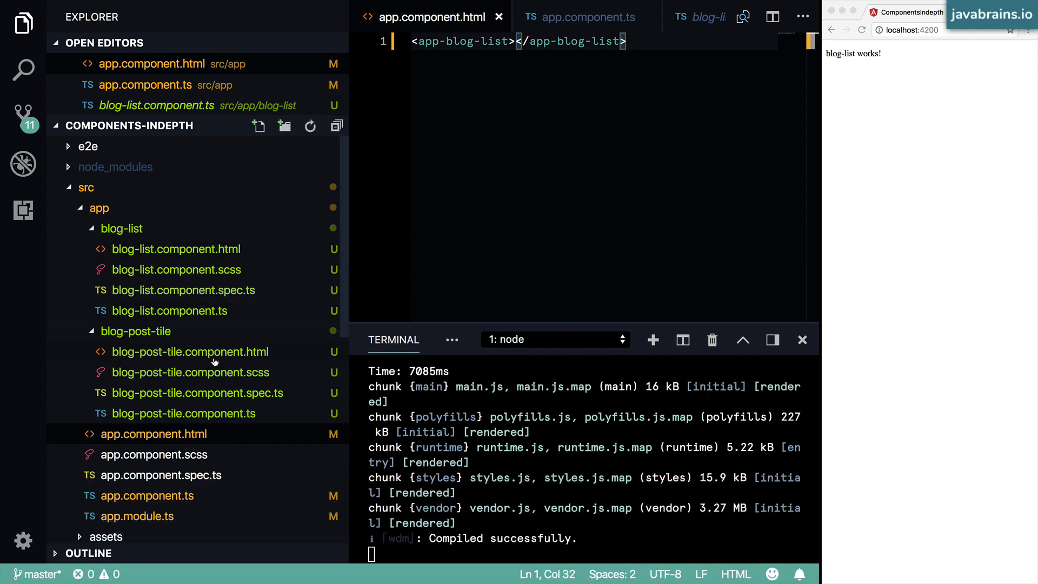
Step: Open blog-post-tile.component.html and bring up the getbootstrap.com homepage
{"action": "left_click", "coordinate": [189, 351]}
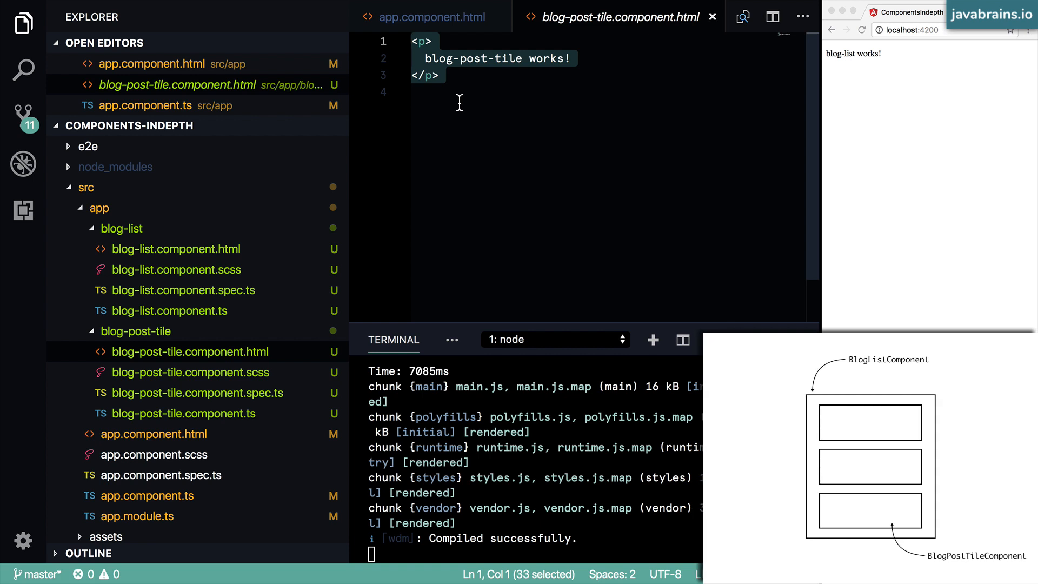
{"action": "mouse_move", "coordinate": [392, 38]}
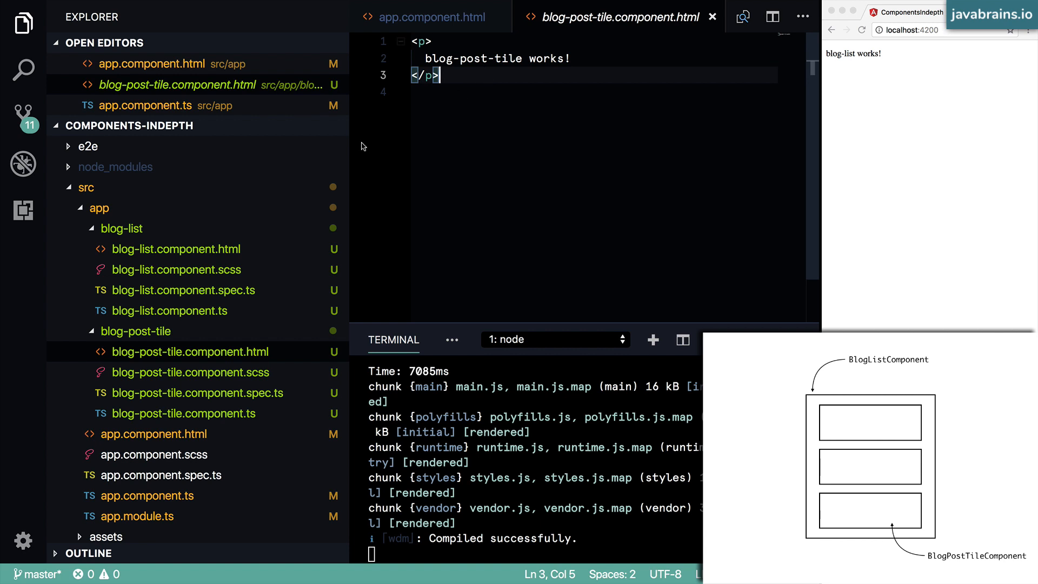
{"action": "left_click", "coordinate": [176, 250]}
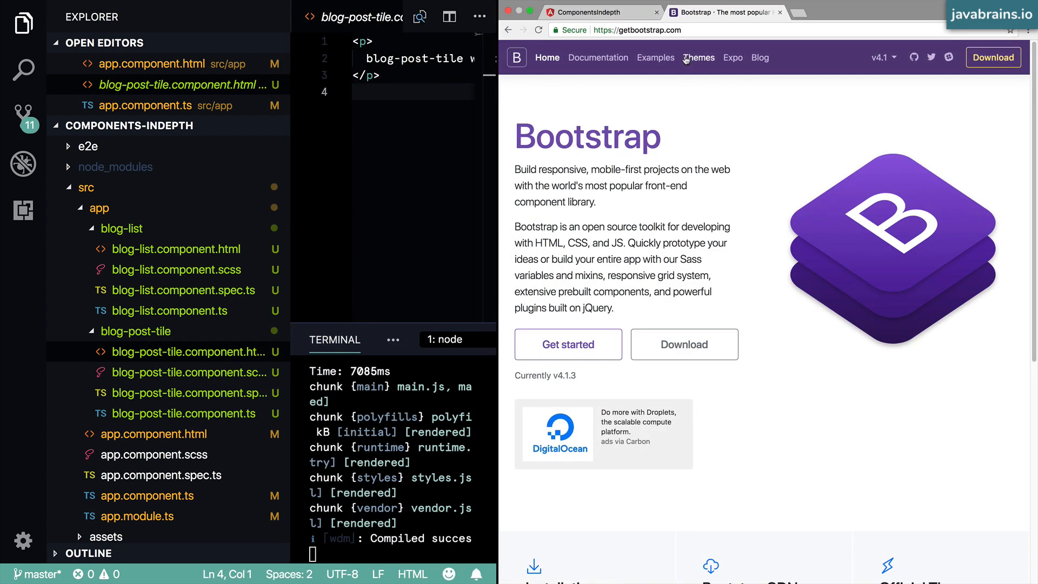
{"action": "mouse_move", "coordinate": [617, 335]}
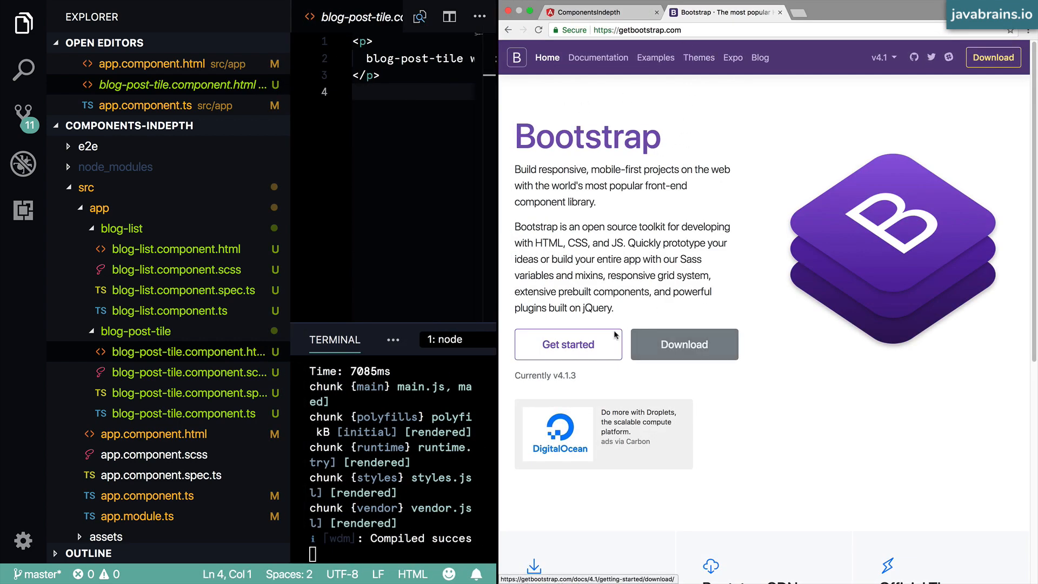
Step: Open Bootstrap's Download page and scroll to the BootstrapCDN stylesheet link
{"action": "double_click", "coordinate": [562, 375]}
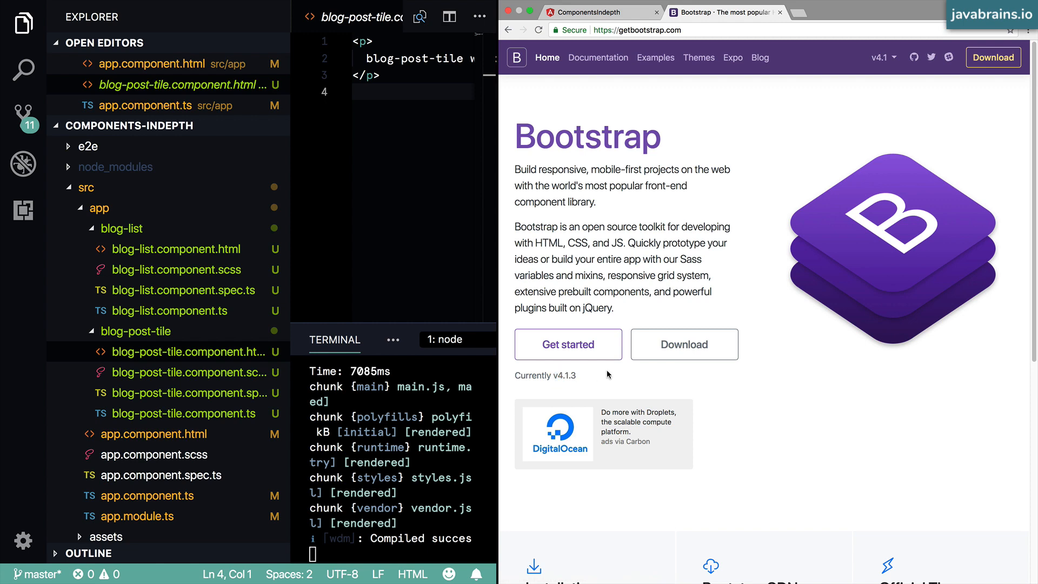
{"action": "left_click", "coordinate": [684, 345]}
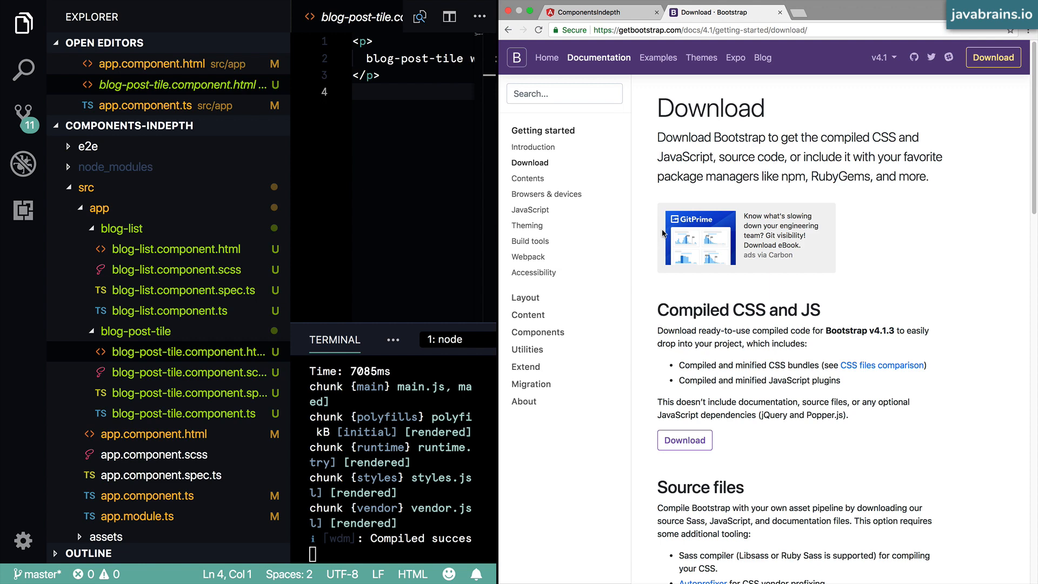
{"action": "scroll", "scroll_direction": "down", "scroll_amount": 3}
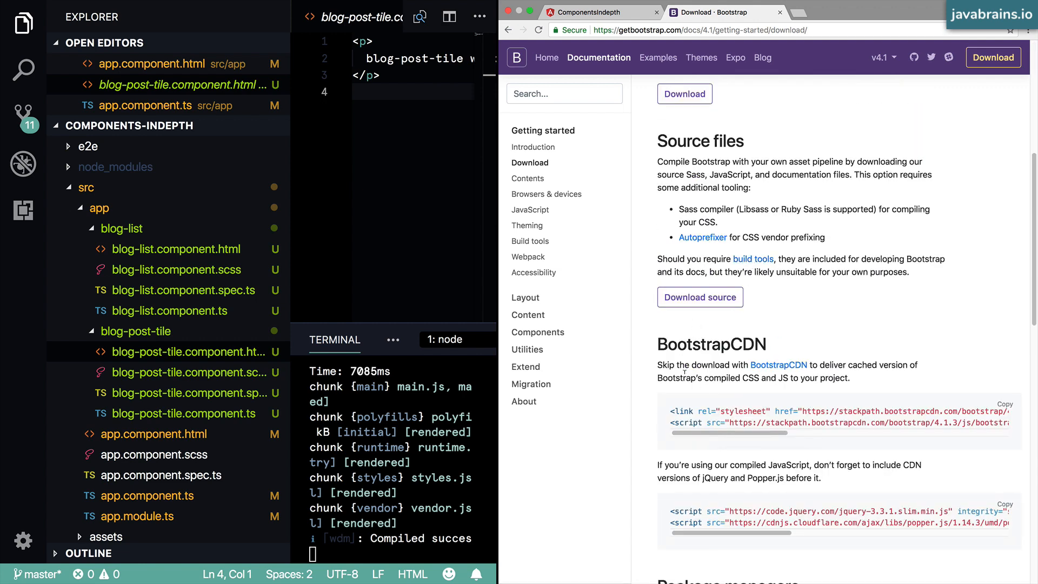
{"action": "mouse_move", "coordinate": [678, 421]}
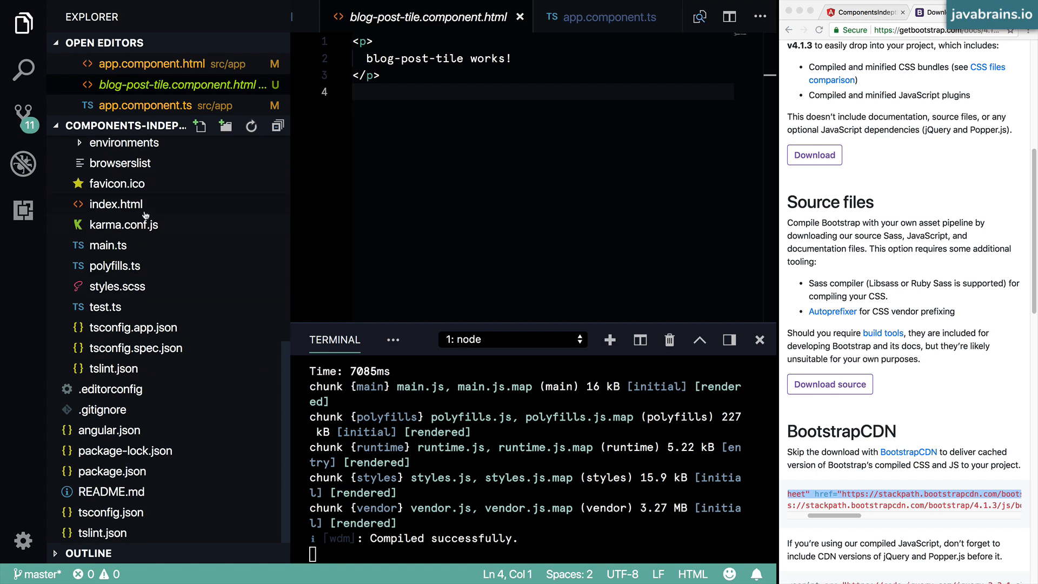
Step: Add the Bootstrap CDN stylesheet link to the head of index.html
{"action": "left_click", "coordinate": [116, 204]}
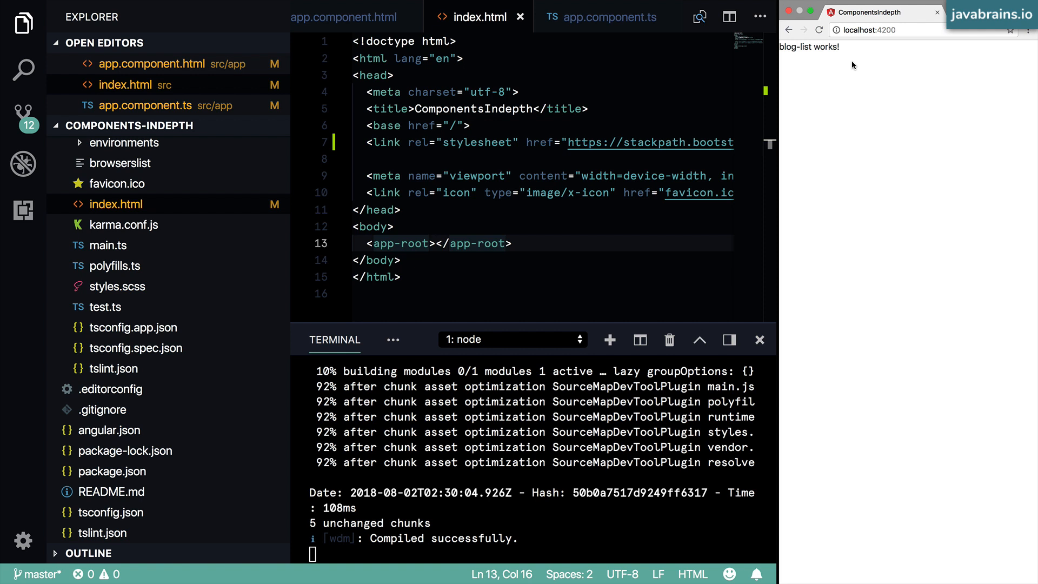
{"action": "mouse_move", "coordinate": [865, 78]}
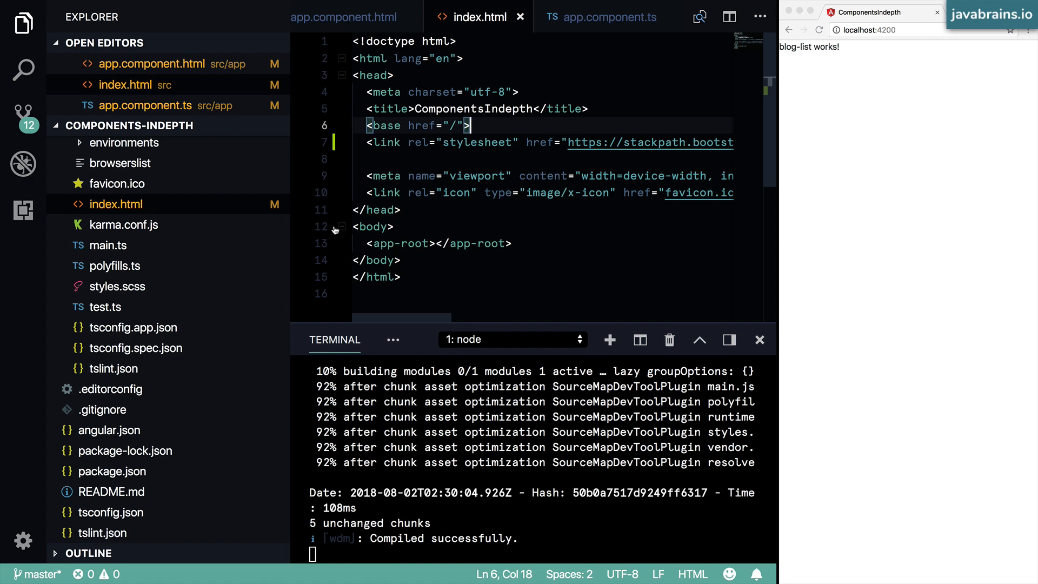
{"action": "scroll", "scroll_direction": "down", "scroll_amount": 3}
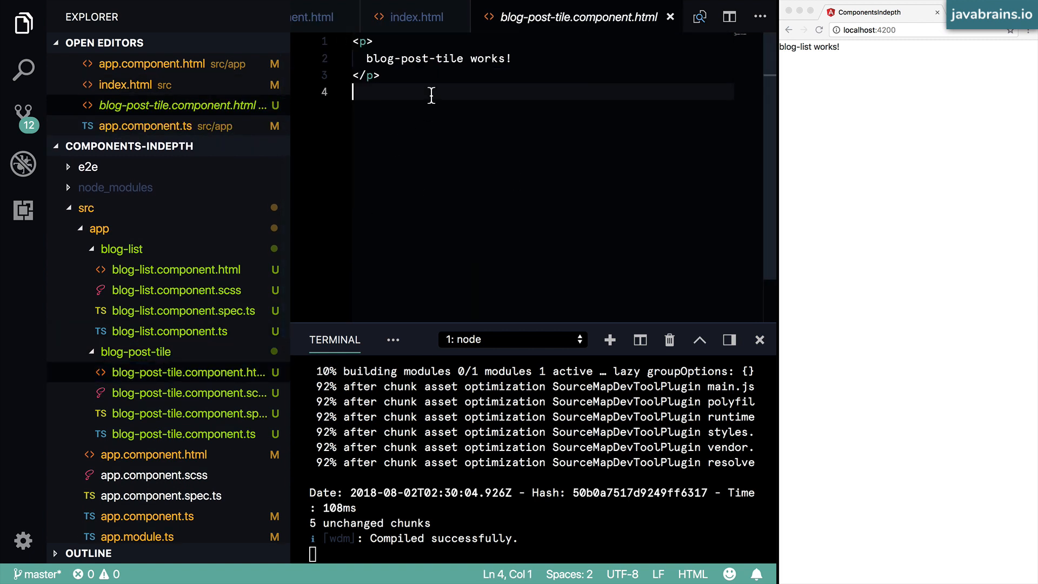
Step: Replace the blog-list template placeholder with three <app-blog-post-tile> tags, copying the tile selector
{"action": "left_click", "coordinate": [176, 270]}
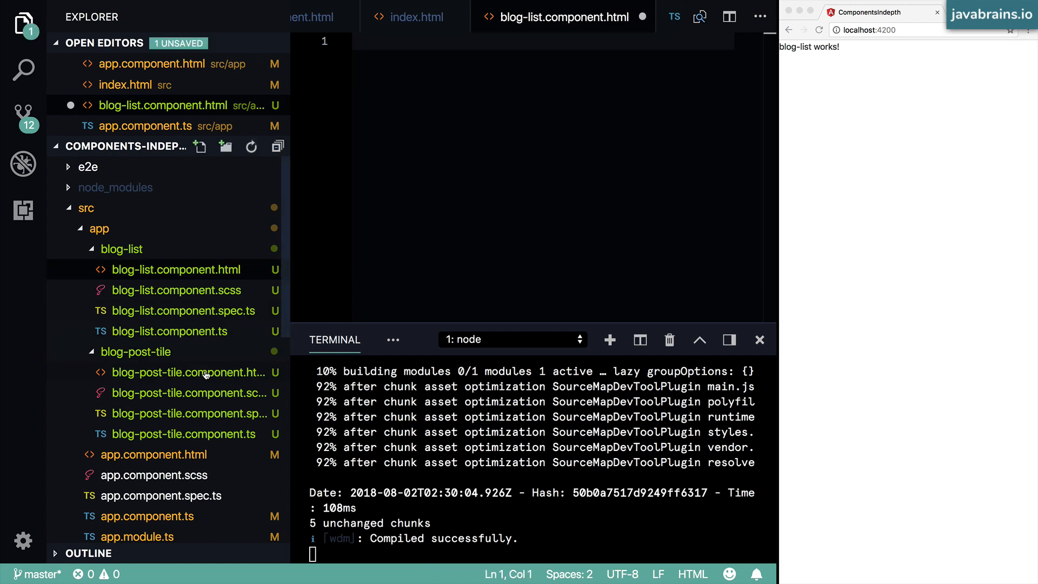
{"action": "left_click", "coordinate": [183, 434]}
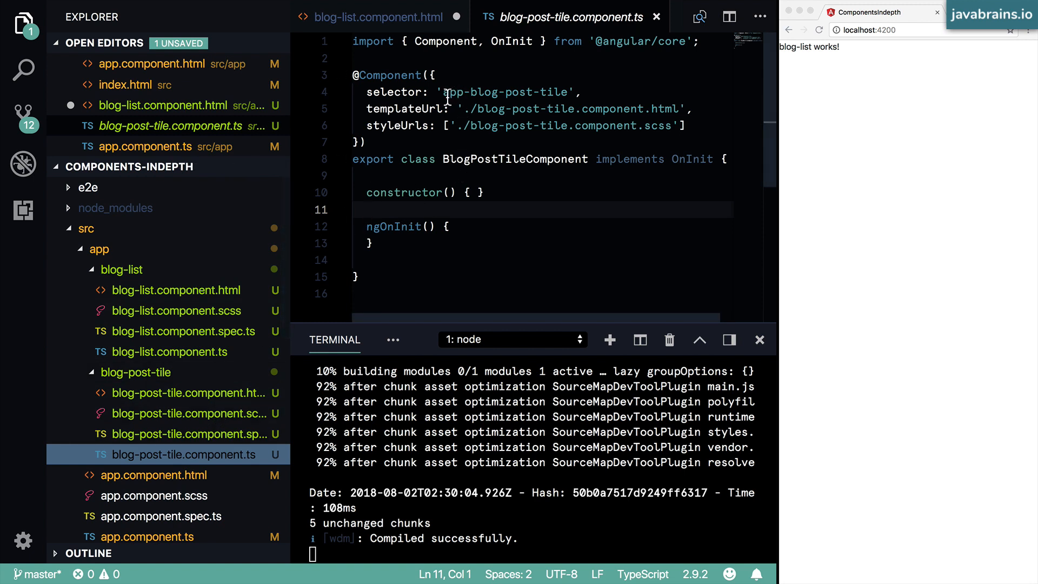
{"action": "double_click", "coordinate": [506, 92]}
{"action": "type", "text": "<"}
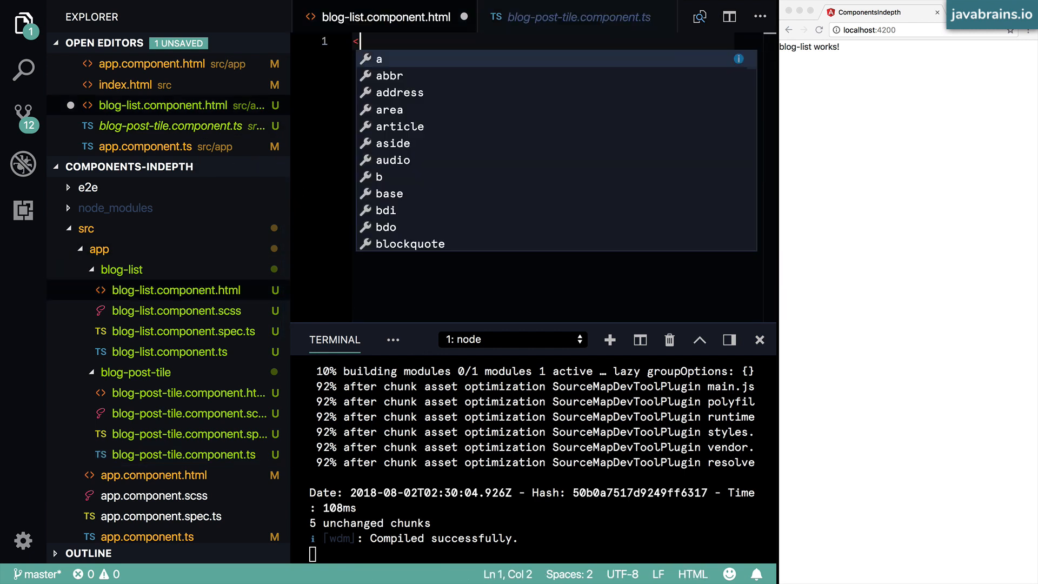
{"action": "type", "text": "app-blog-post-tile></app-blog-post-tile>"}
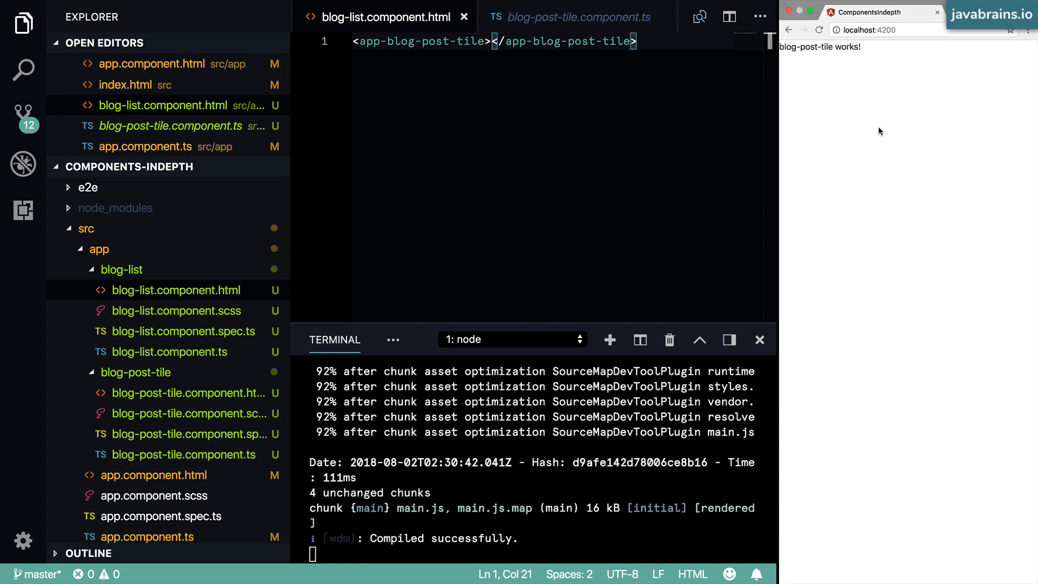
{"action": "mouse_move", "coordinate": [598, 77]}
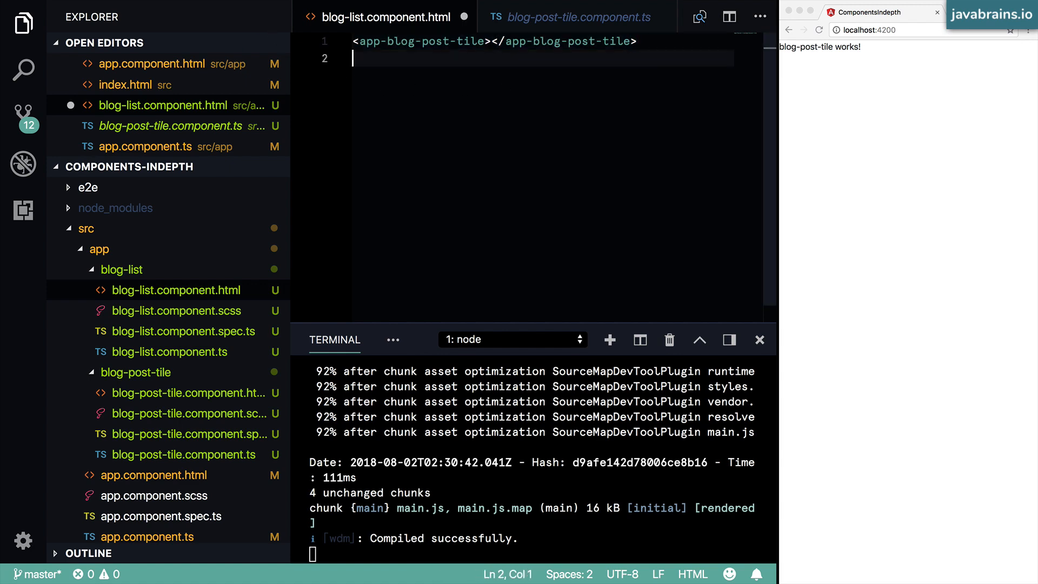
{"action": "type", "text": "<app-blog-post-tile></app-blog-post-tile>"}
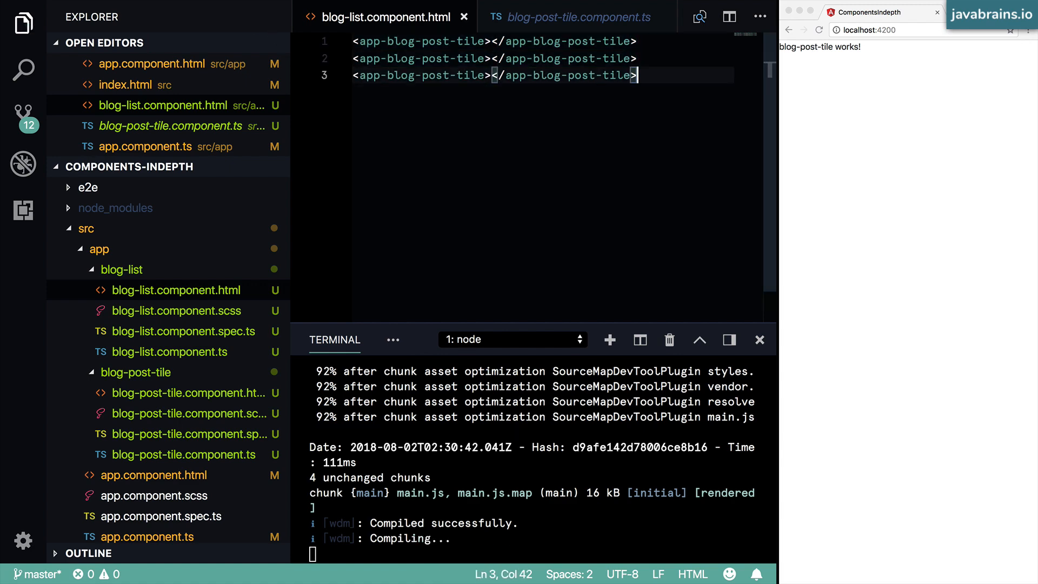